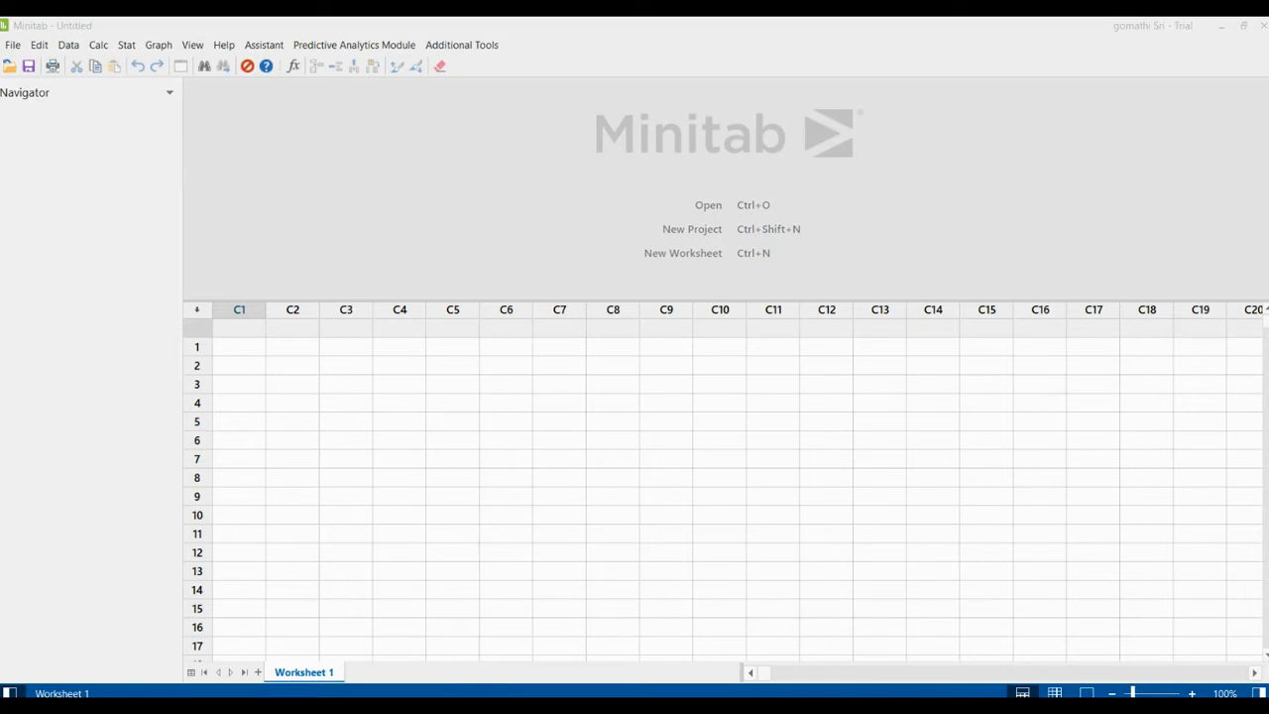
Select the whole of column C6, then cells in column C1 at rows 4 and 10
{"action": "left_click", "coordinate": [239, 327]}
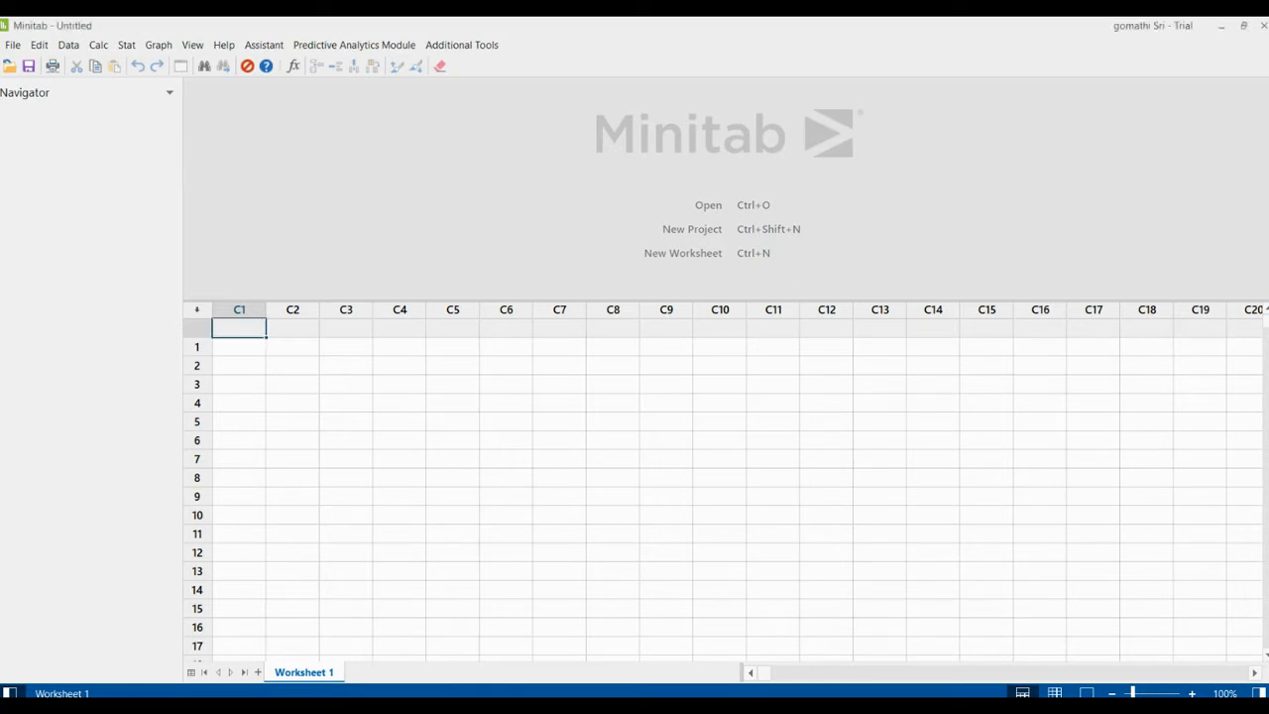
{"action": "mouse_move", "coordinate": [104, 639]}
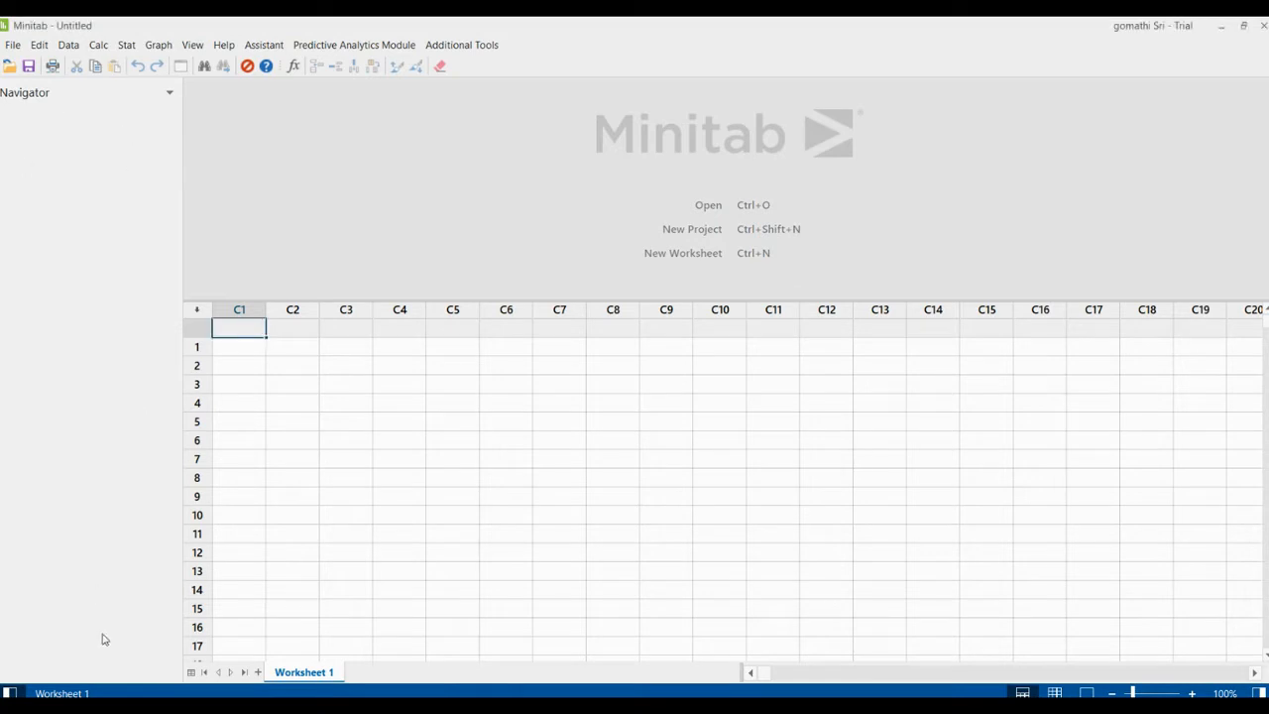
{"action": "mouse_move", "coordinate": [70, 107]}
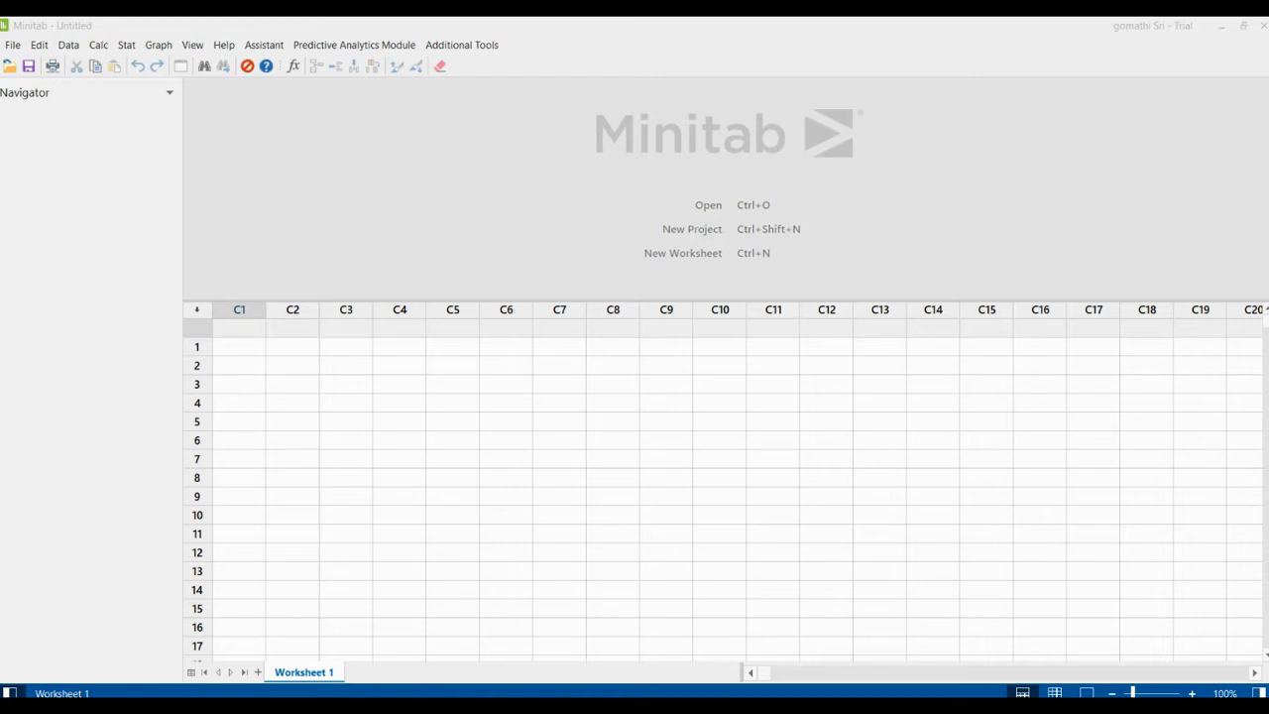
{"action": "left_click", "coordinate": [239, 327]}
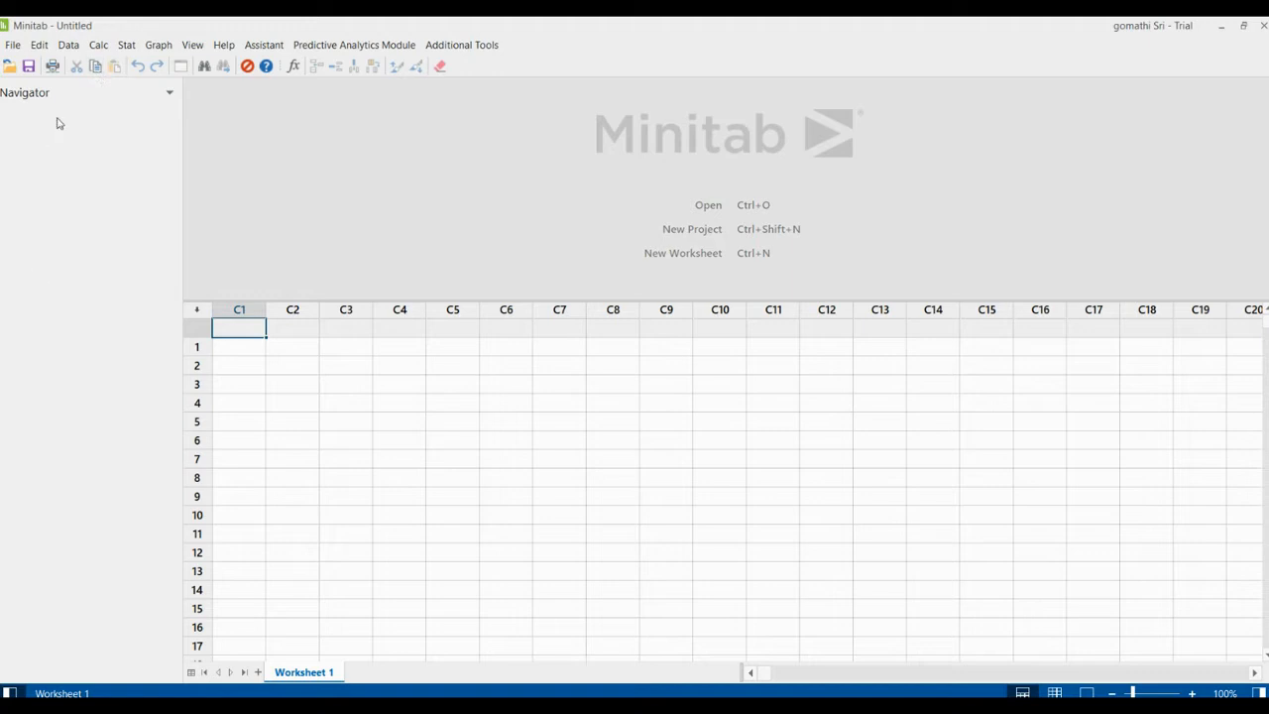
{"action": "mouse_move", "coordinate": [148, 85]}
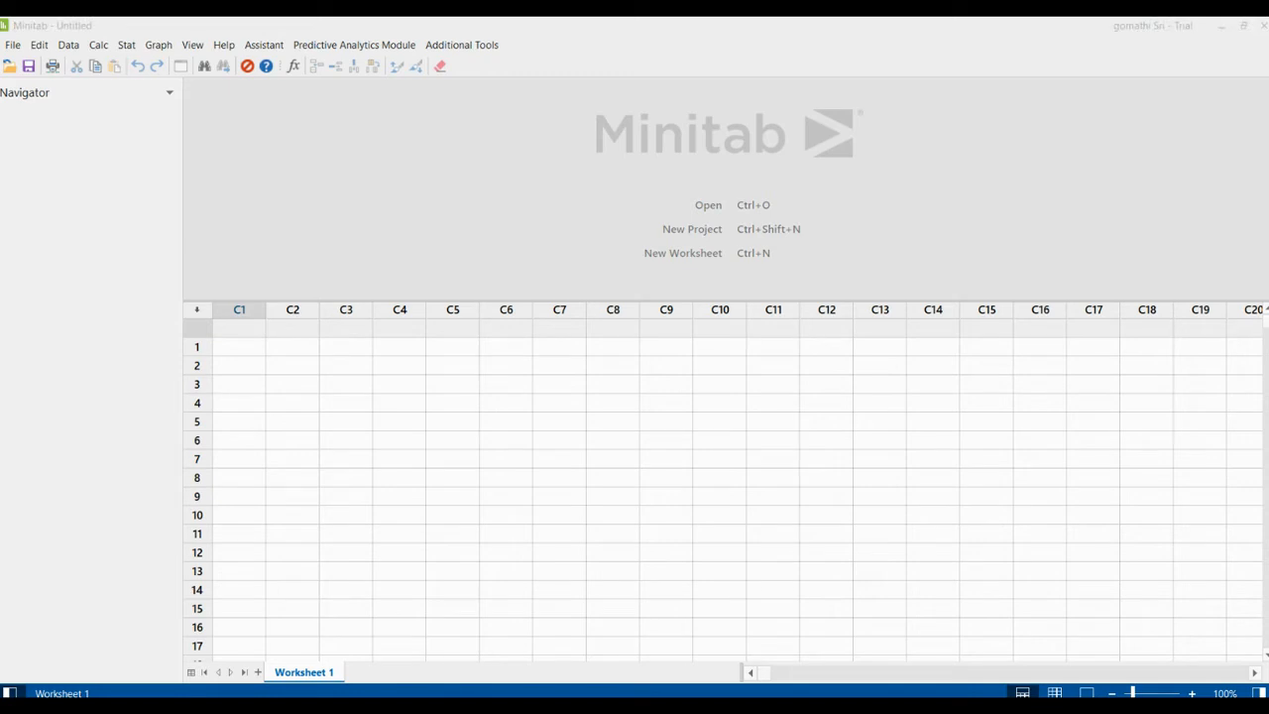
{"action": "left_click", "coordinate": [239, 328]}
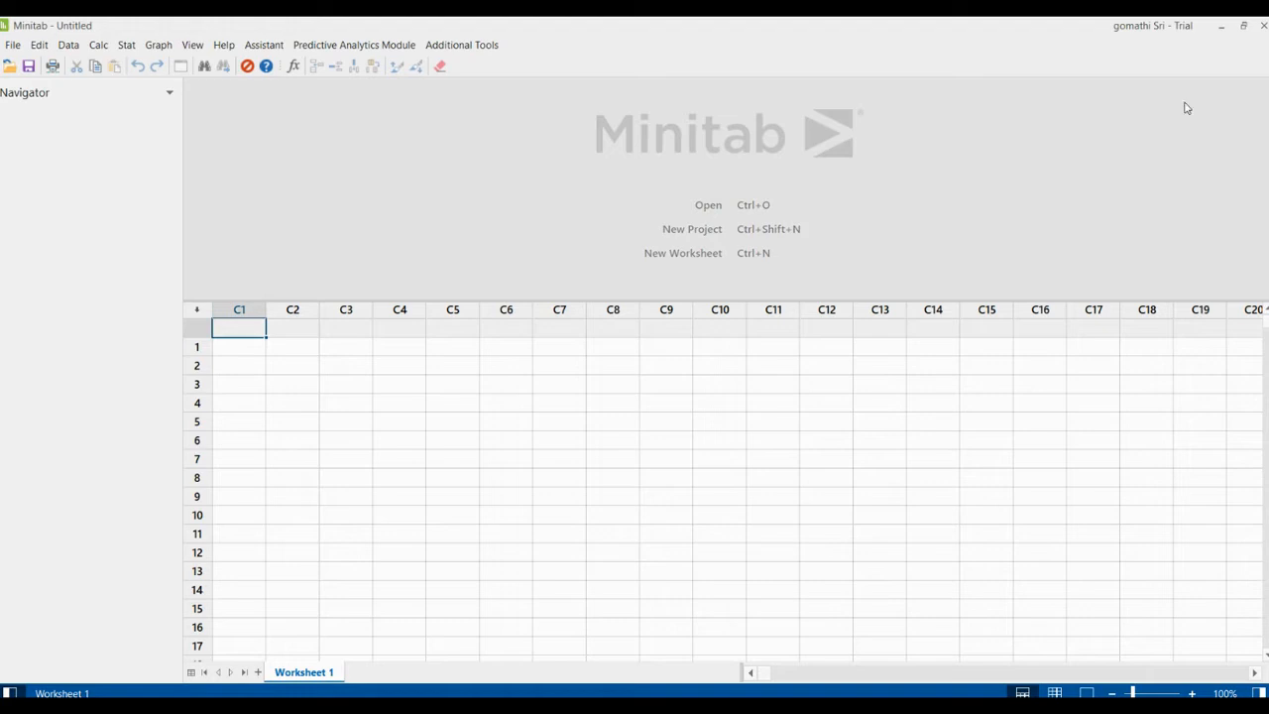
{"action": "mouse_move", "coordinate": [771, 123]}
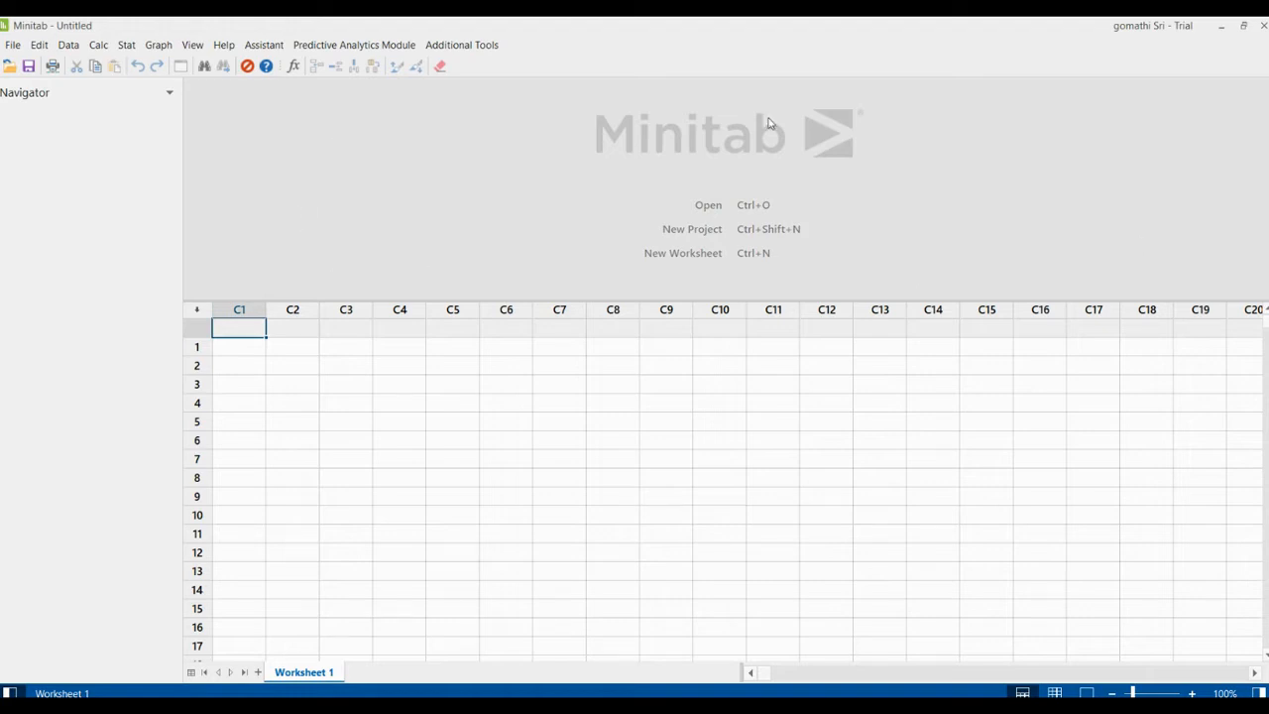
{"action": "mouse_move", "coordinate": [386, 113]}
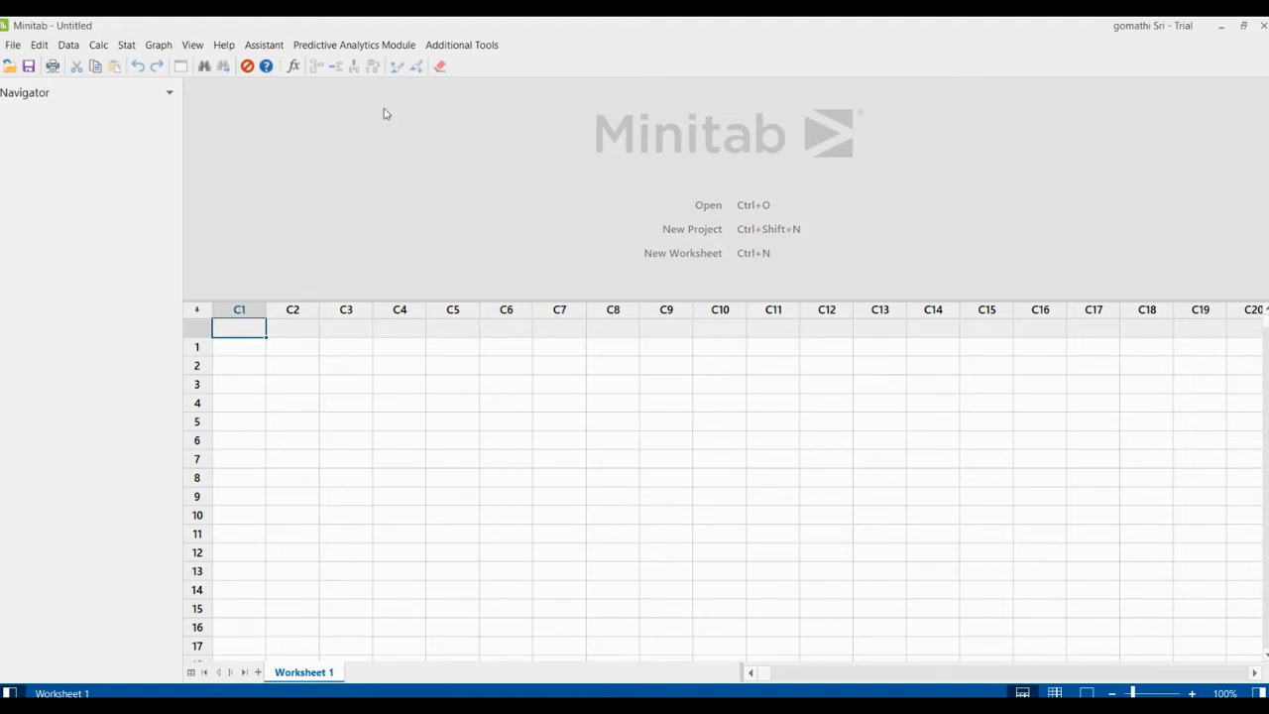
{"action": "mouse_move", "coordinate": [877, 113]}
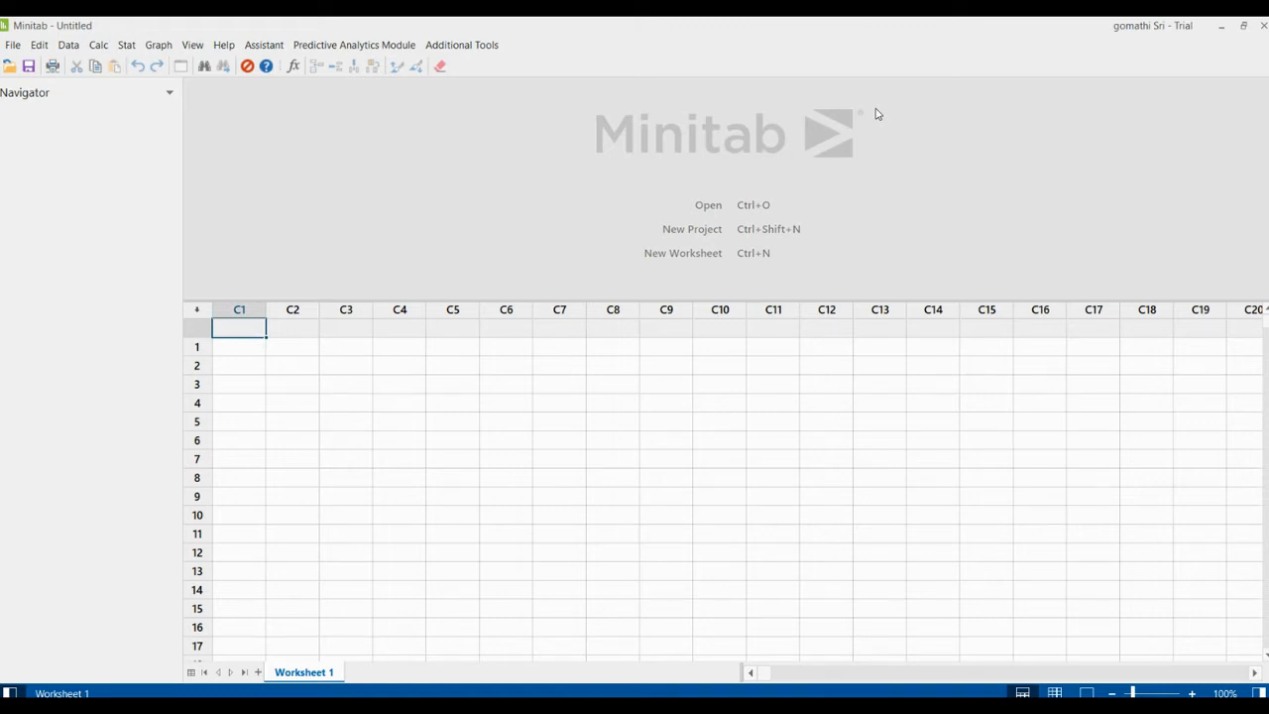
{"action": "mouse_move", "coordinate": [986, 122]}
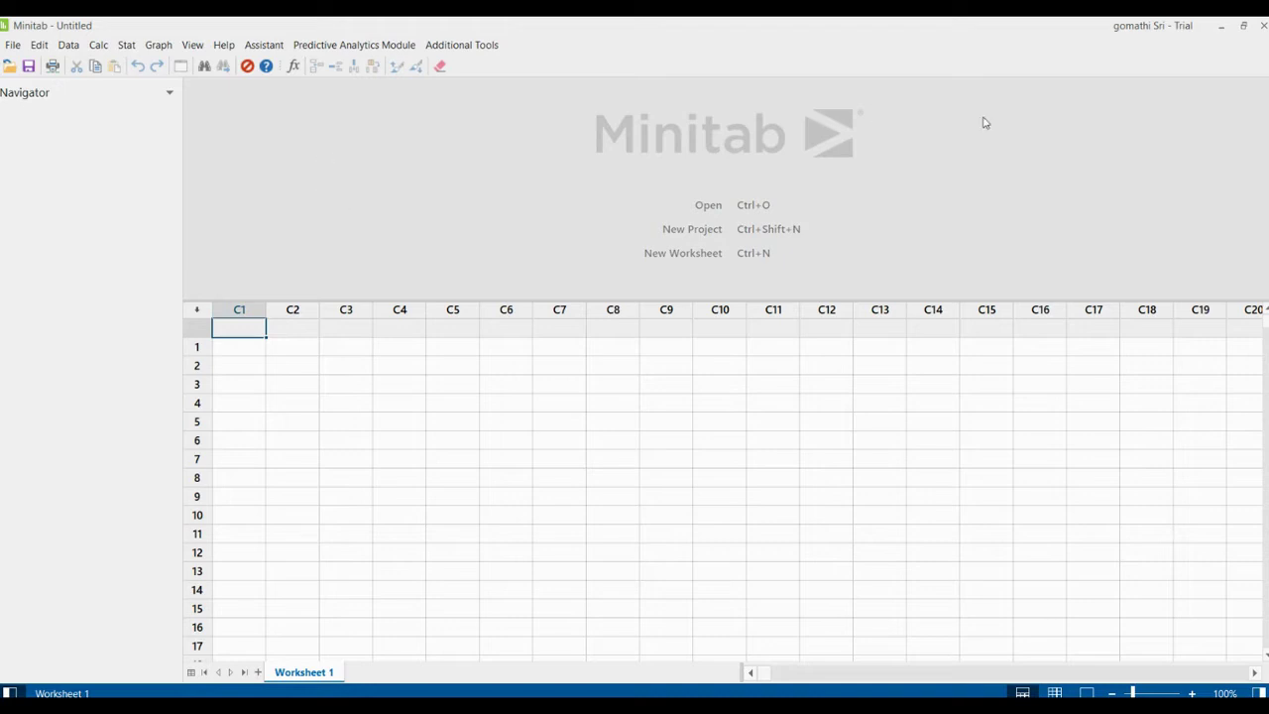
{"action": "mouse_move", "coordinate": [666, 109]}
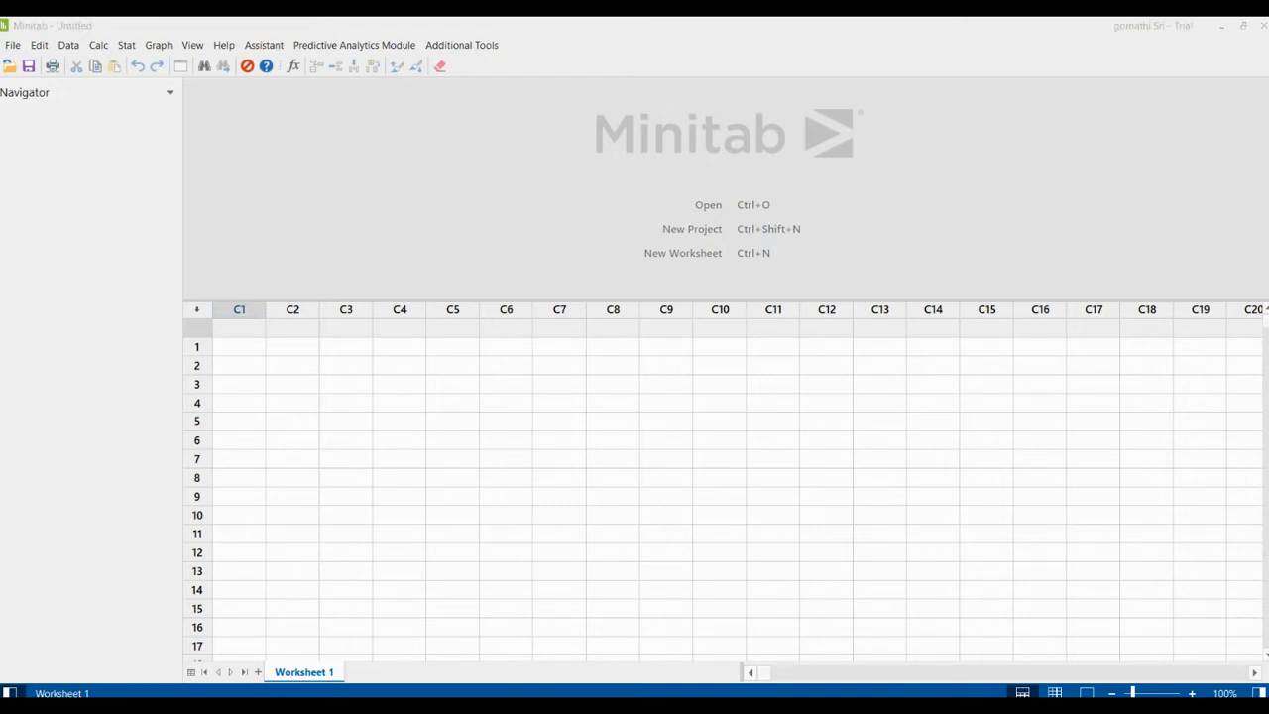
{"action": "left_click", "coordinate": [239, 327]}
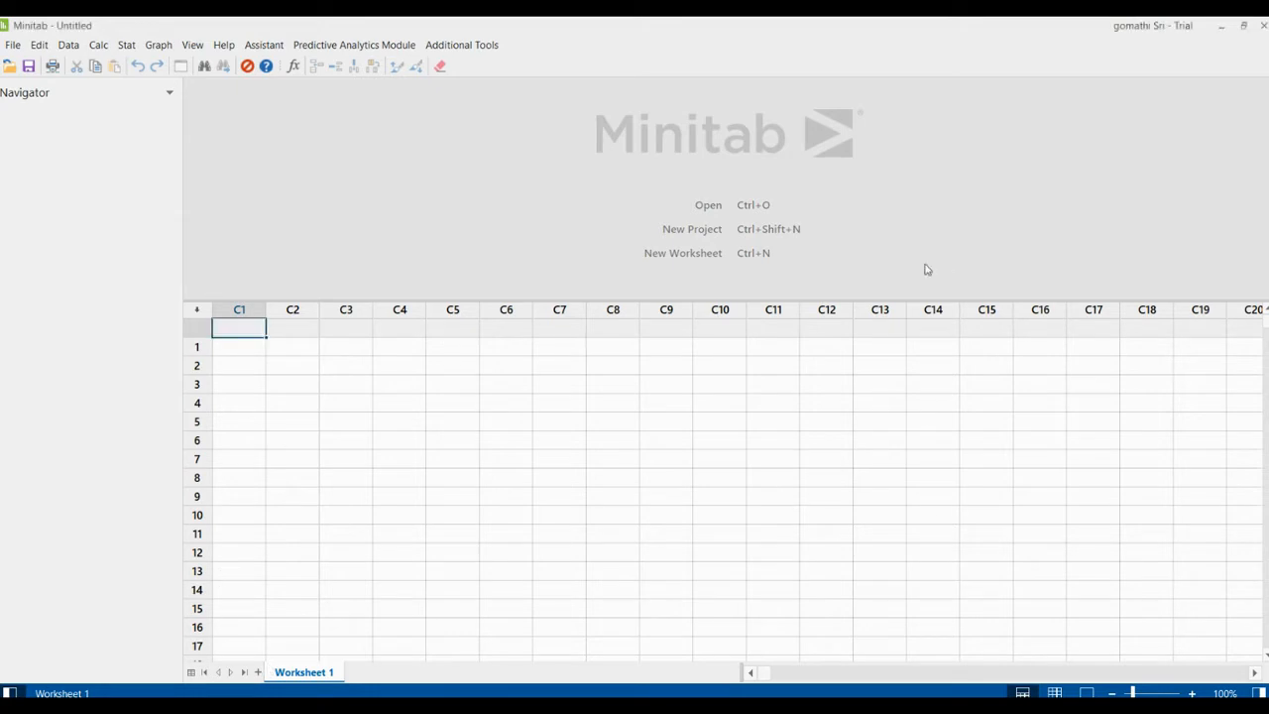
{"action": "mouse_move", "coordinate": [978, 528]}
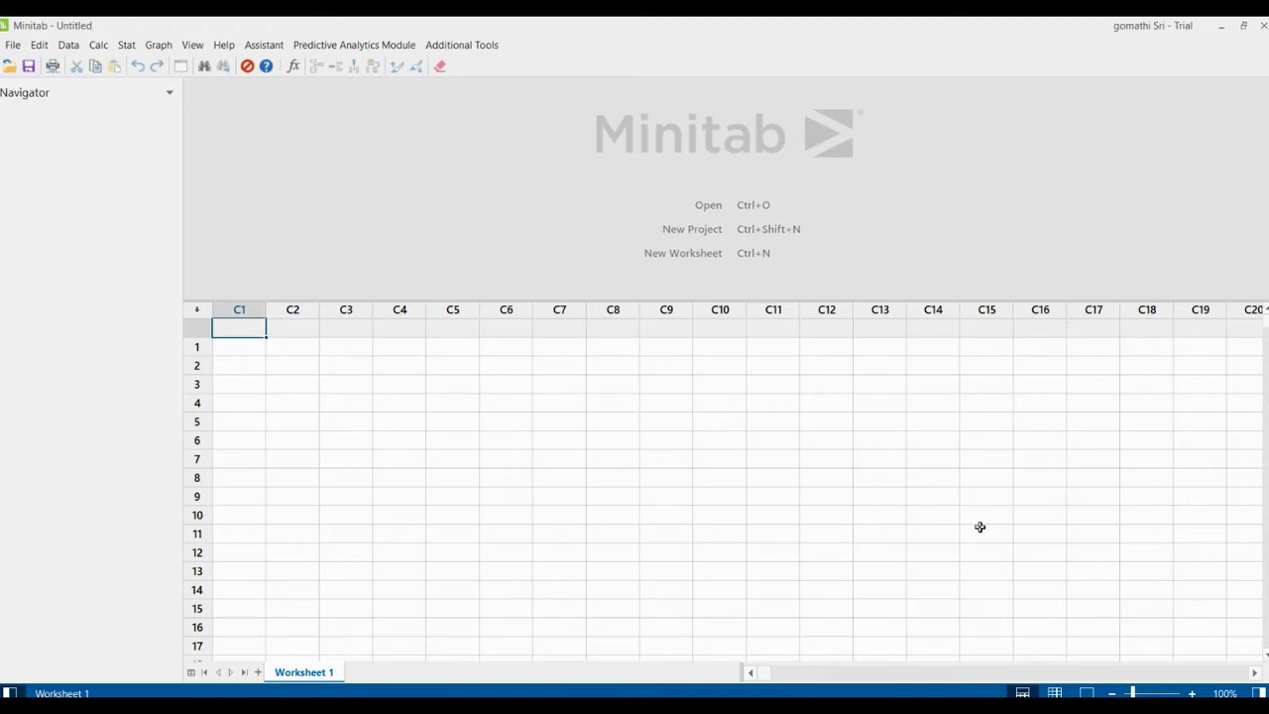
{"action": "mouse_move", "coordinate": [240, 314]}
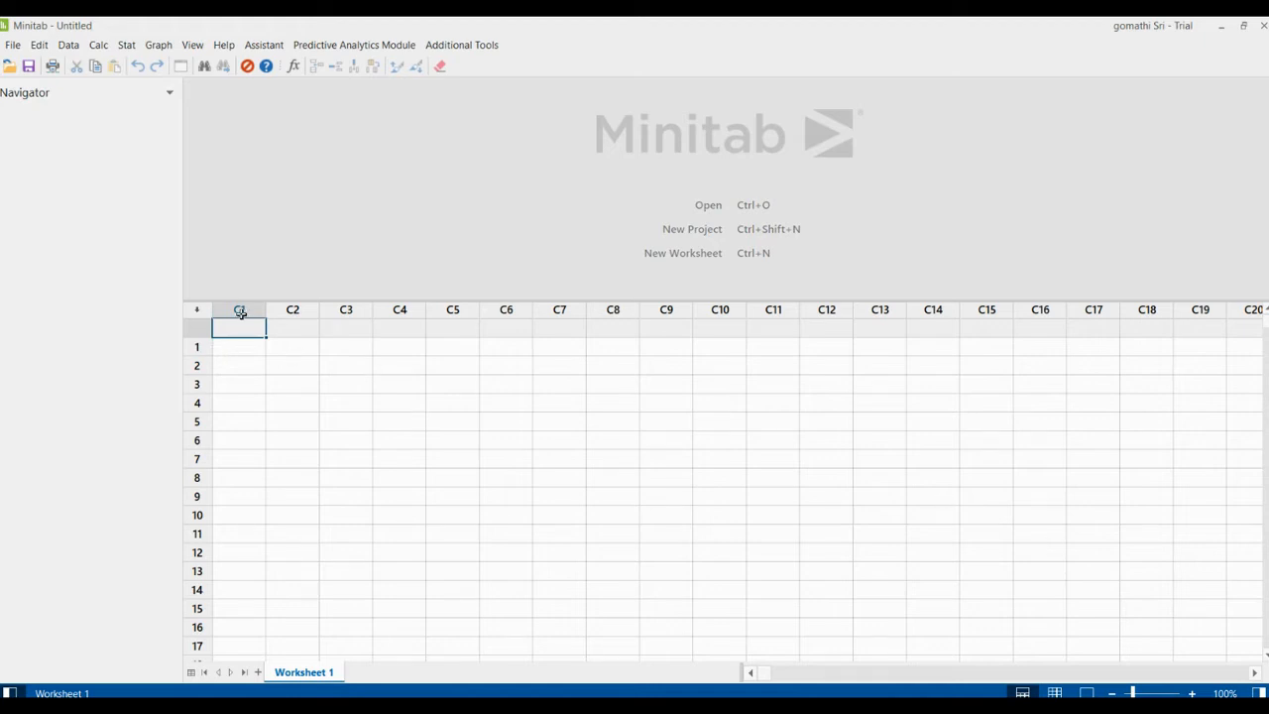
{"action": "left_click", "coordinate": [292, 310]}
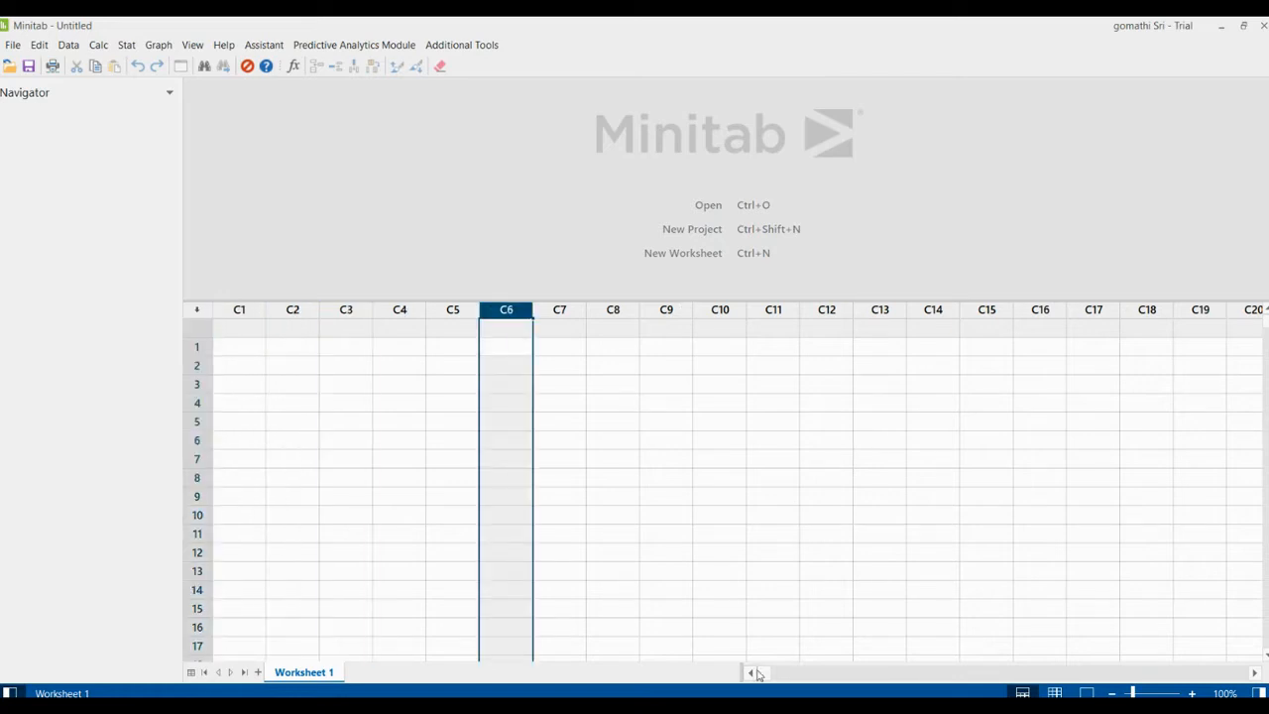
{"action": "scroll", "scroll_direction": "right", "scroll_amount": 3}
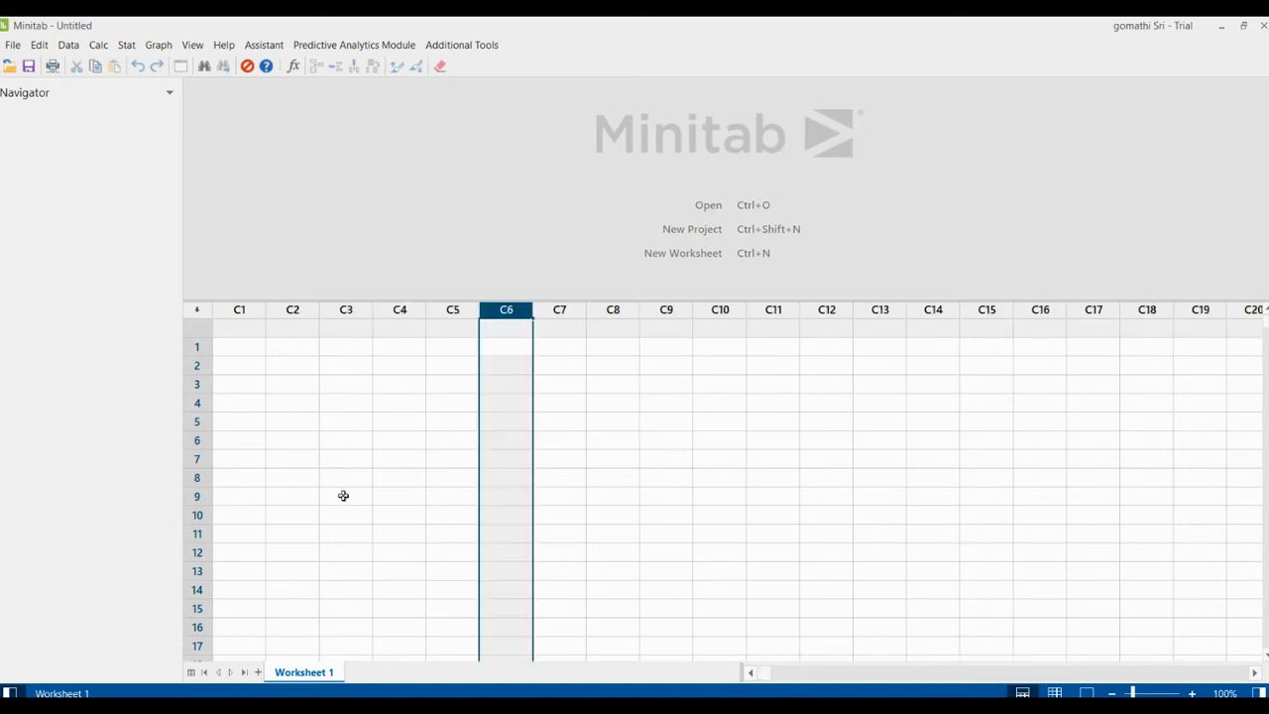
{"action": "left_click", "coordinate": [239, 403]}
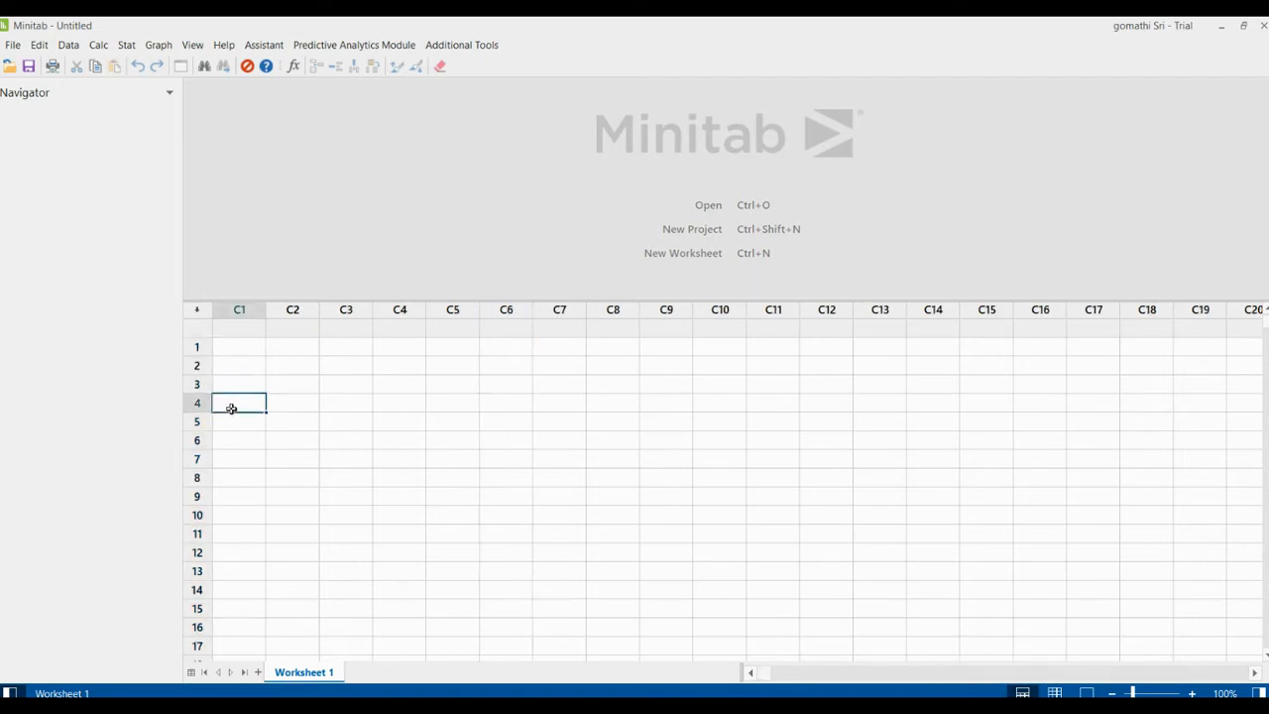
{"action": "left_click", "coordinate": [239, 515]}
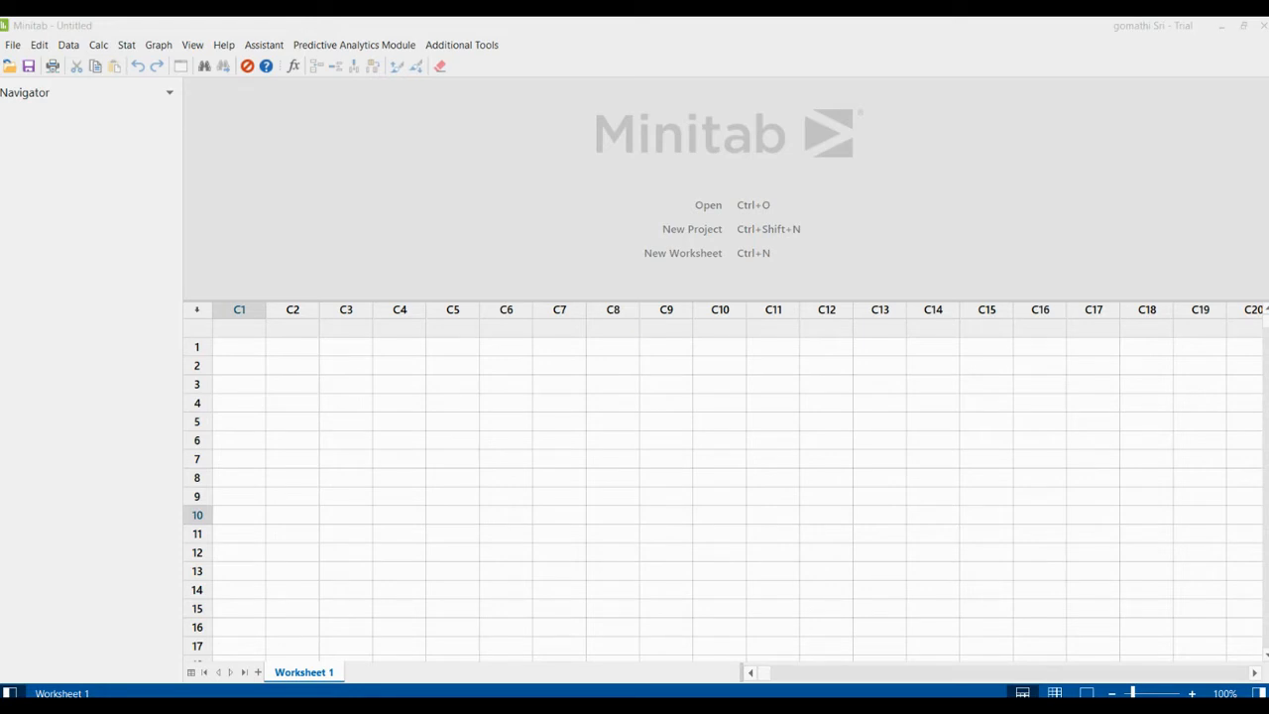
{"action": "left_click", "coordinate": [239, 513]}
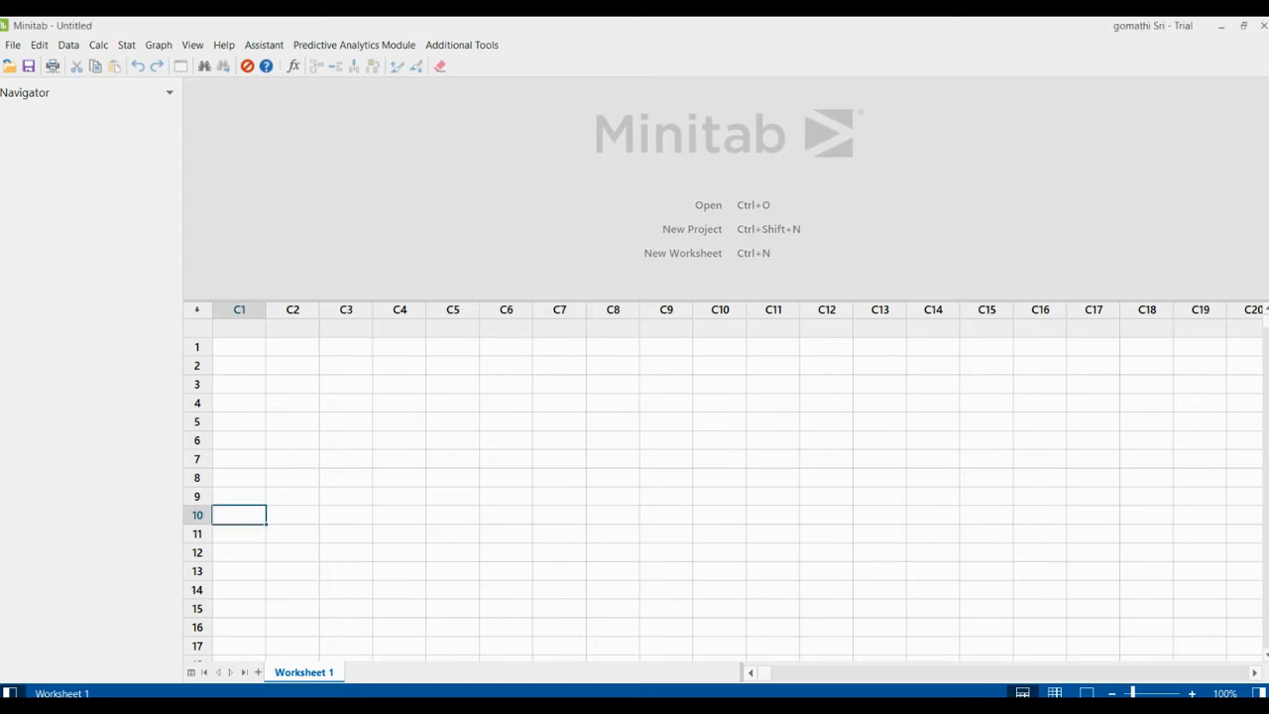
{"action": "mouse_move", "coordinate": [242, 647]}
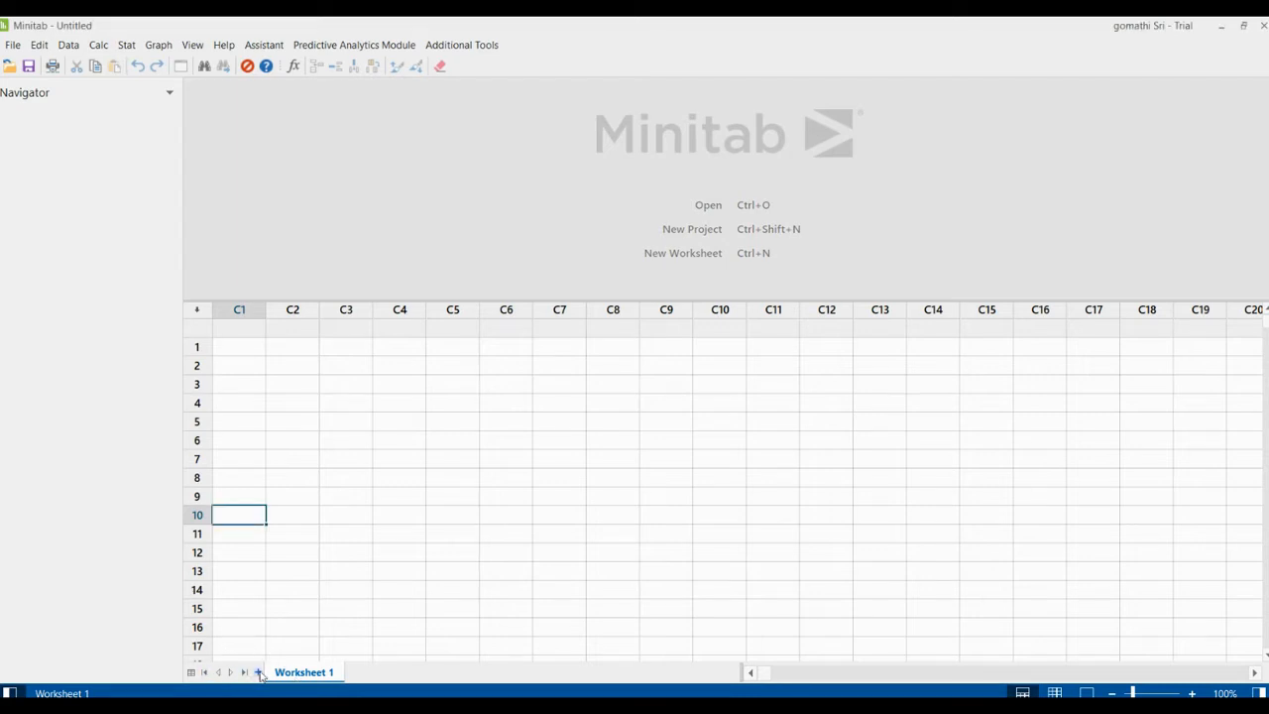
Add and delete Worksheet 2, then display the Command Line and History panes
{"action": "left_click", "coordinate": [257, 672]}
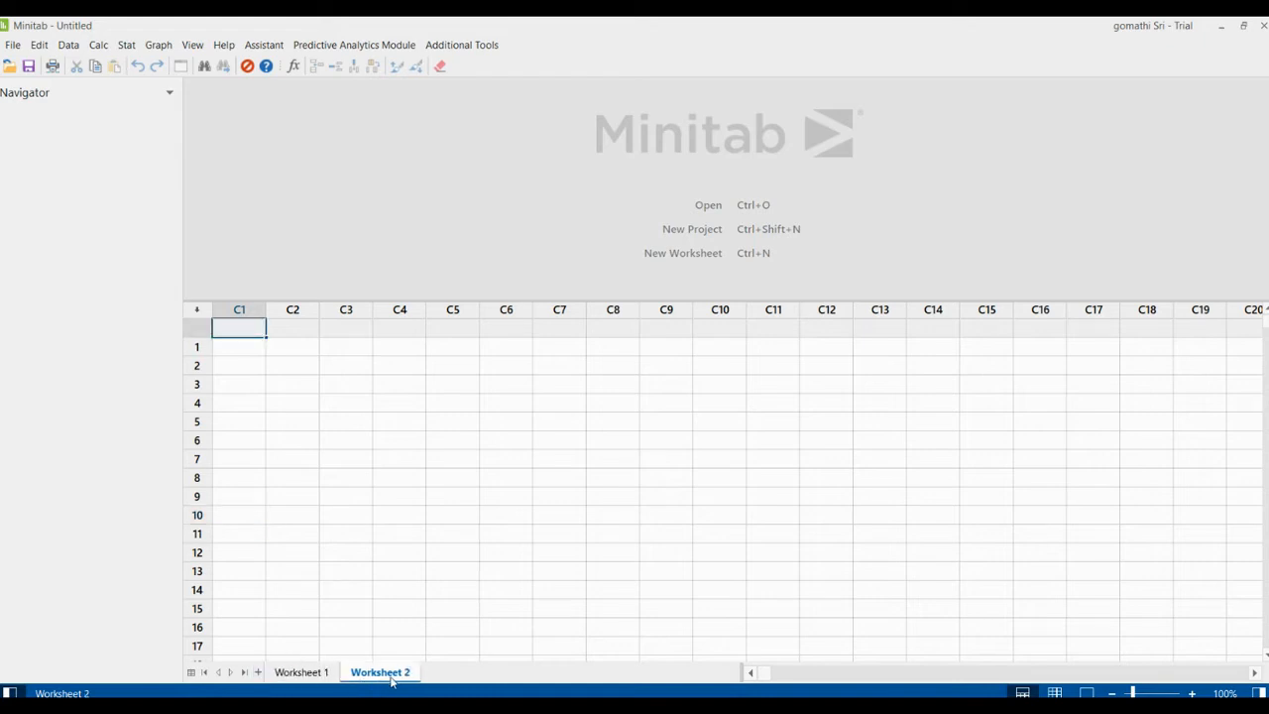
{"action": "mouse_move", "coordinate": [245, 672]}
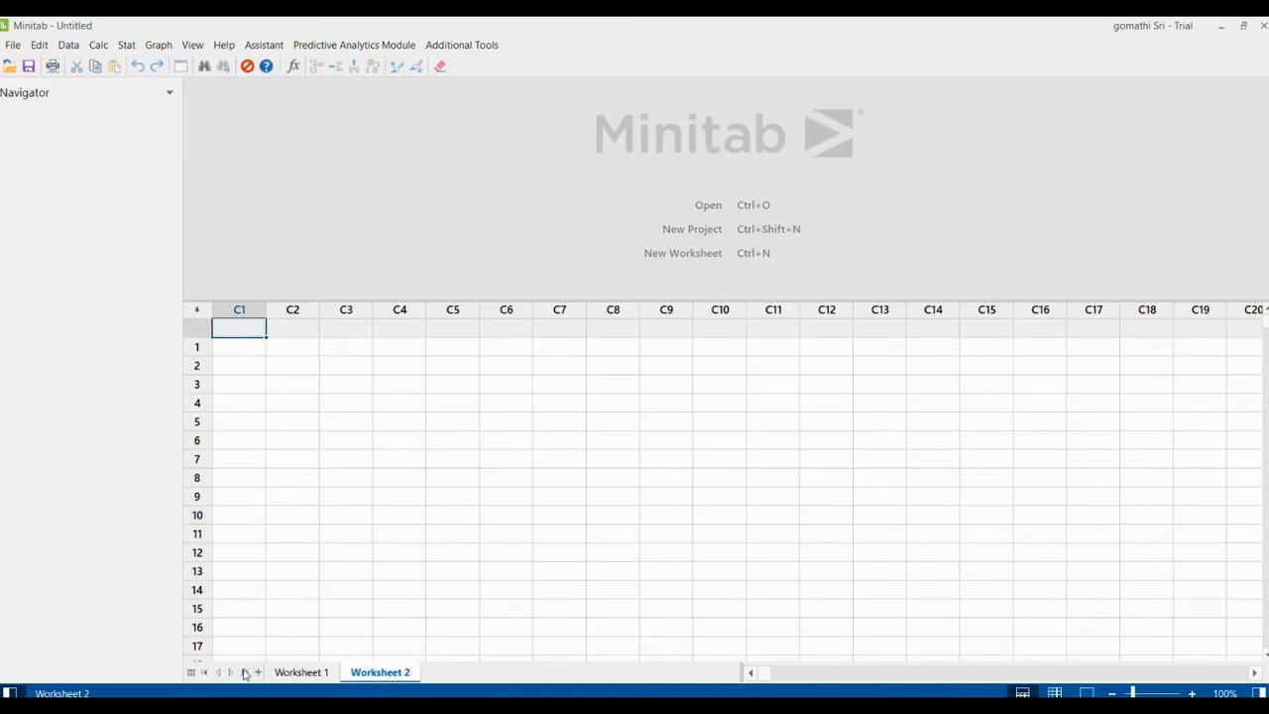
{"action": "left_click", "coordinate": [257, 672]}
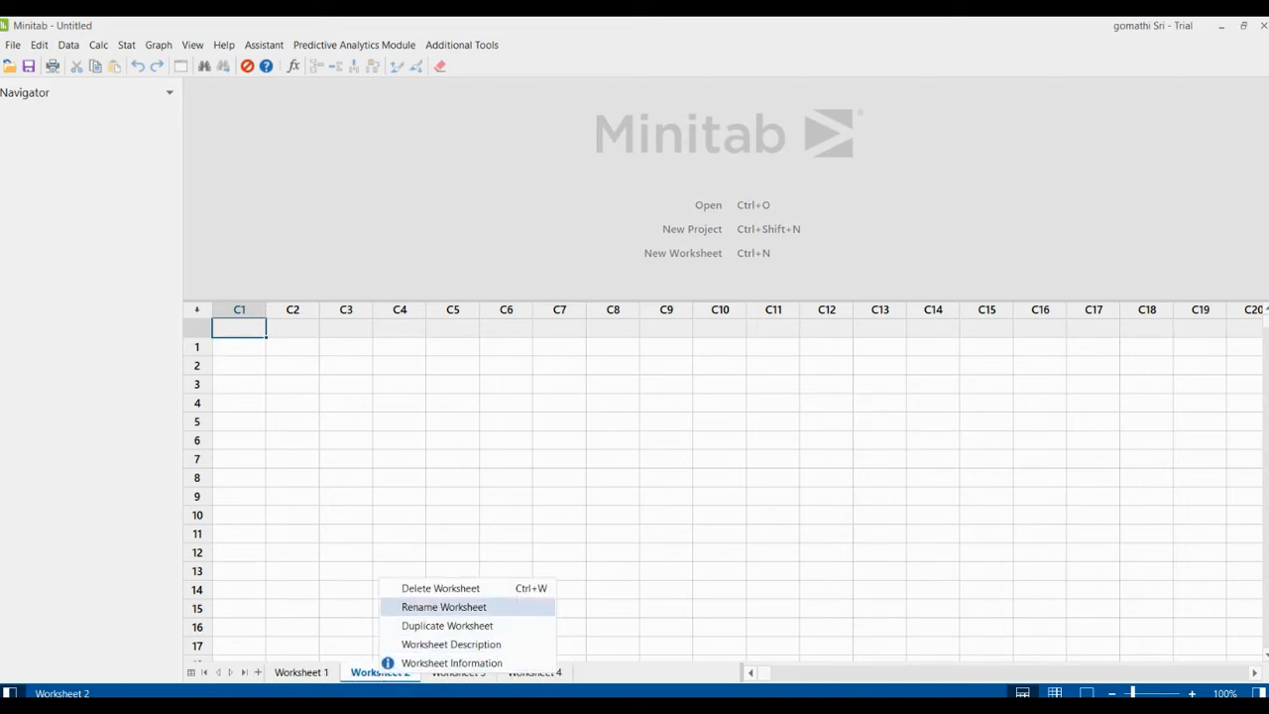
{"action": "left_click", "coordinate": [439, 588]}
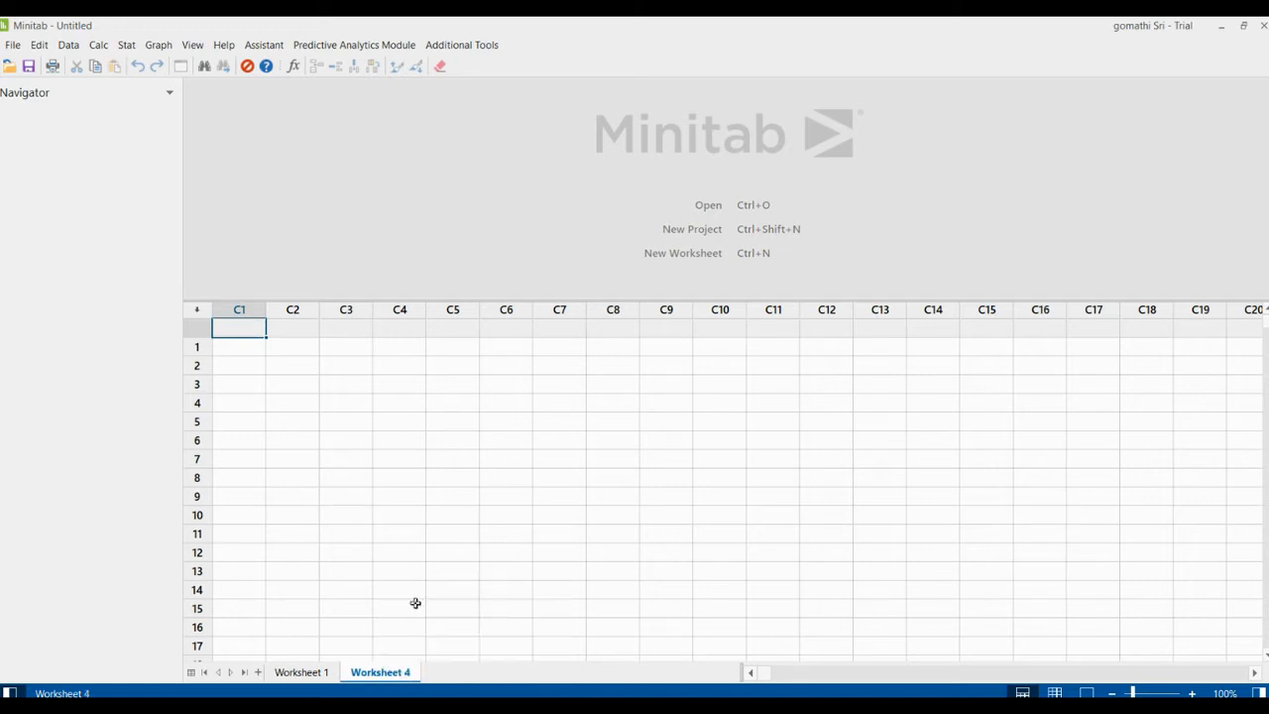
{"action": "left_click", "coordinate": [300, 673]}
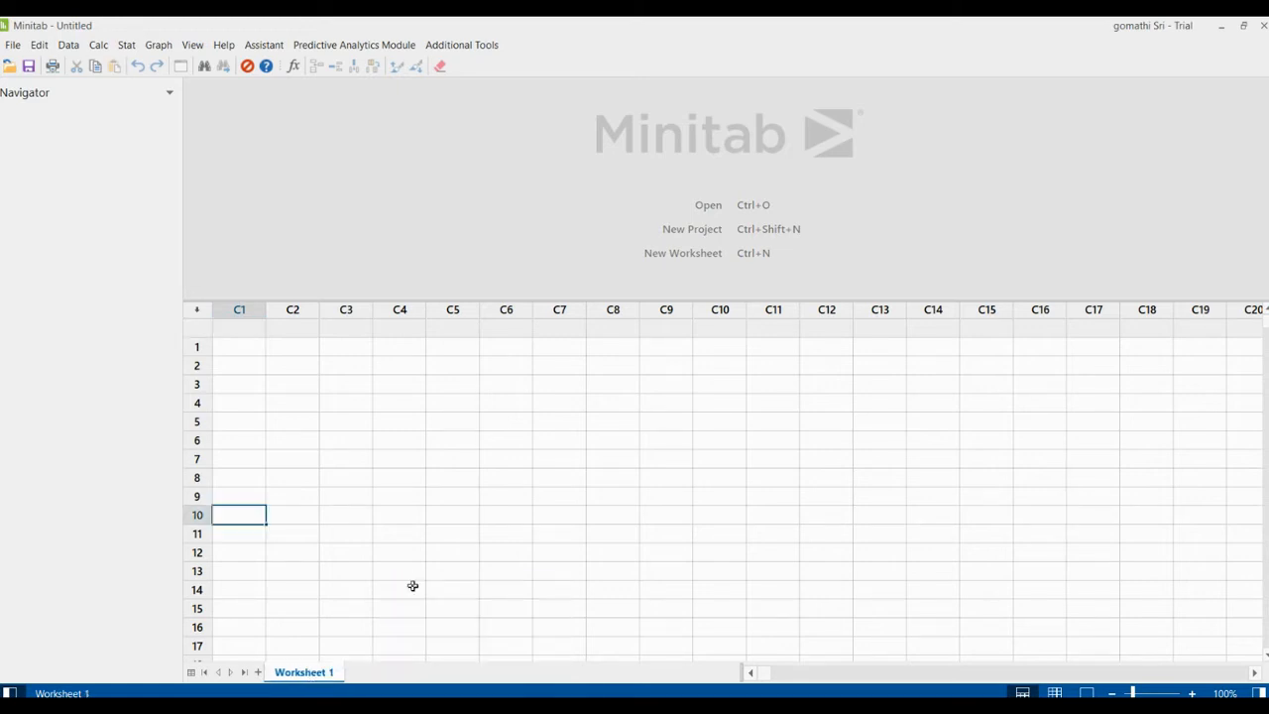
{"action": "mouse_move", "coordinate": [410, 597]}
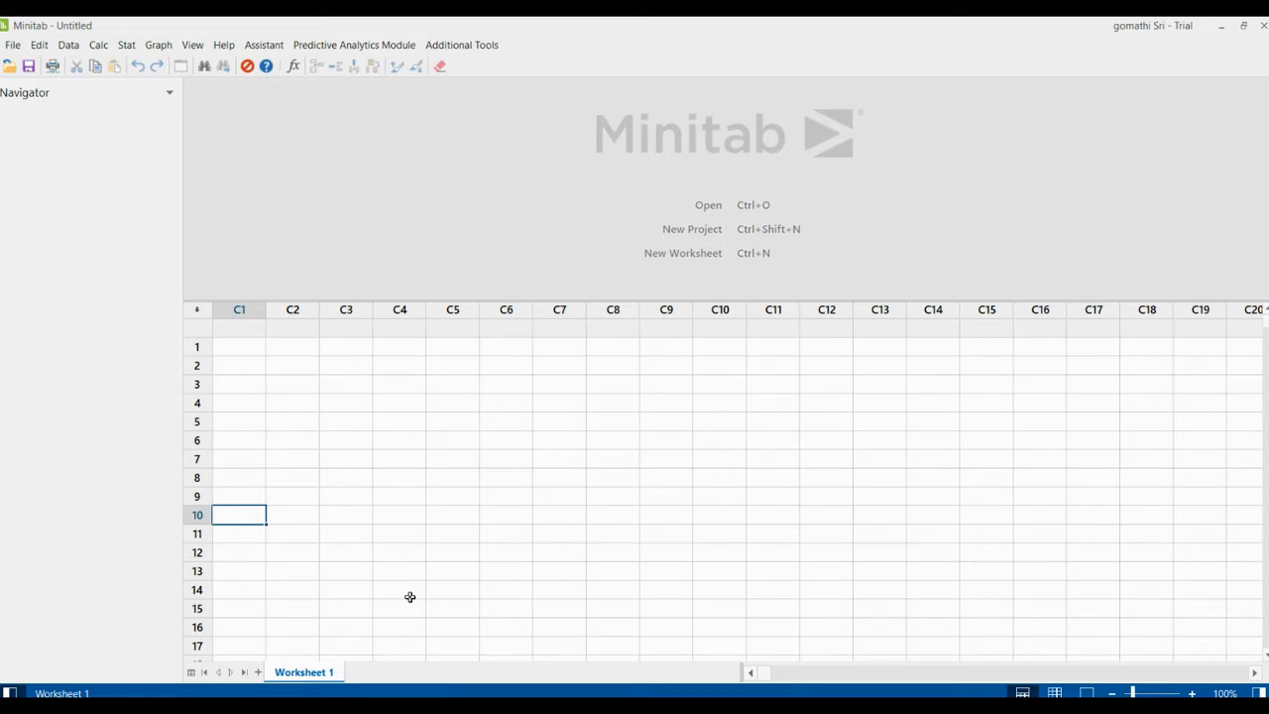
{"action": "mouse_move", "coordinate": [14, 163]}
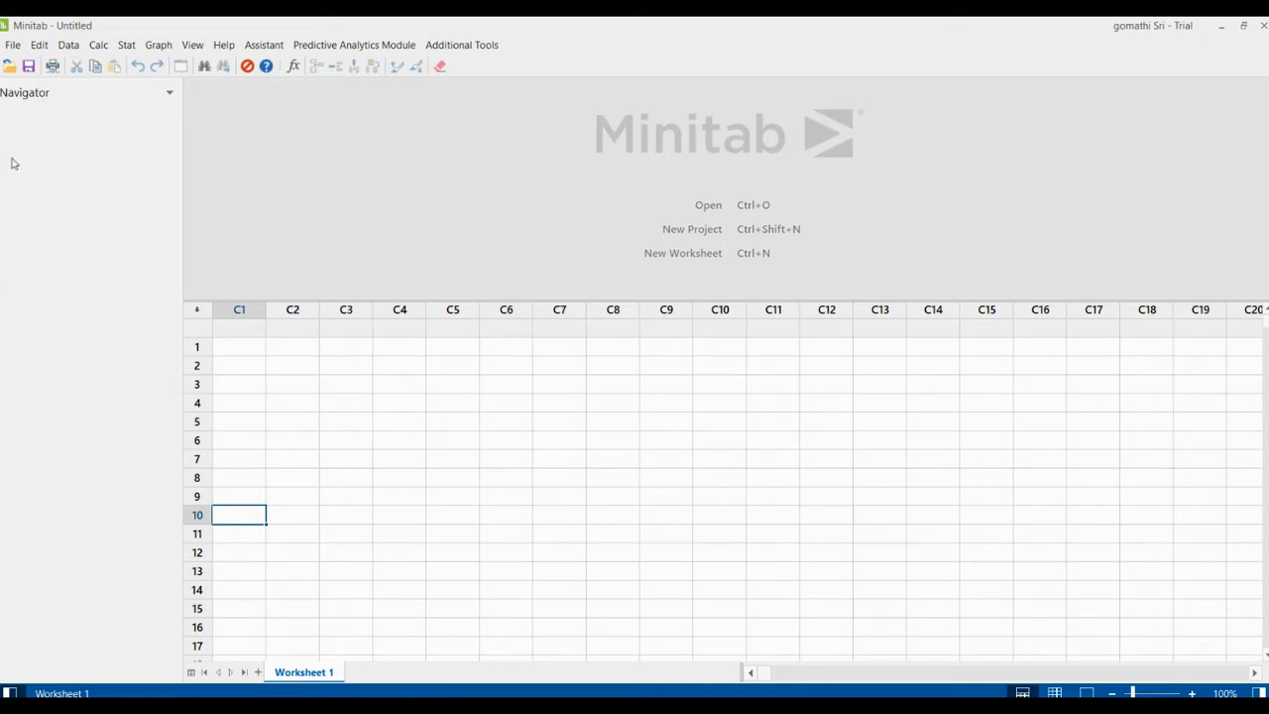
{"action": "mouse_move", "coordinate": [167, 87]}
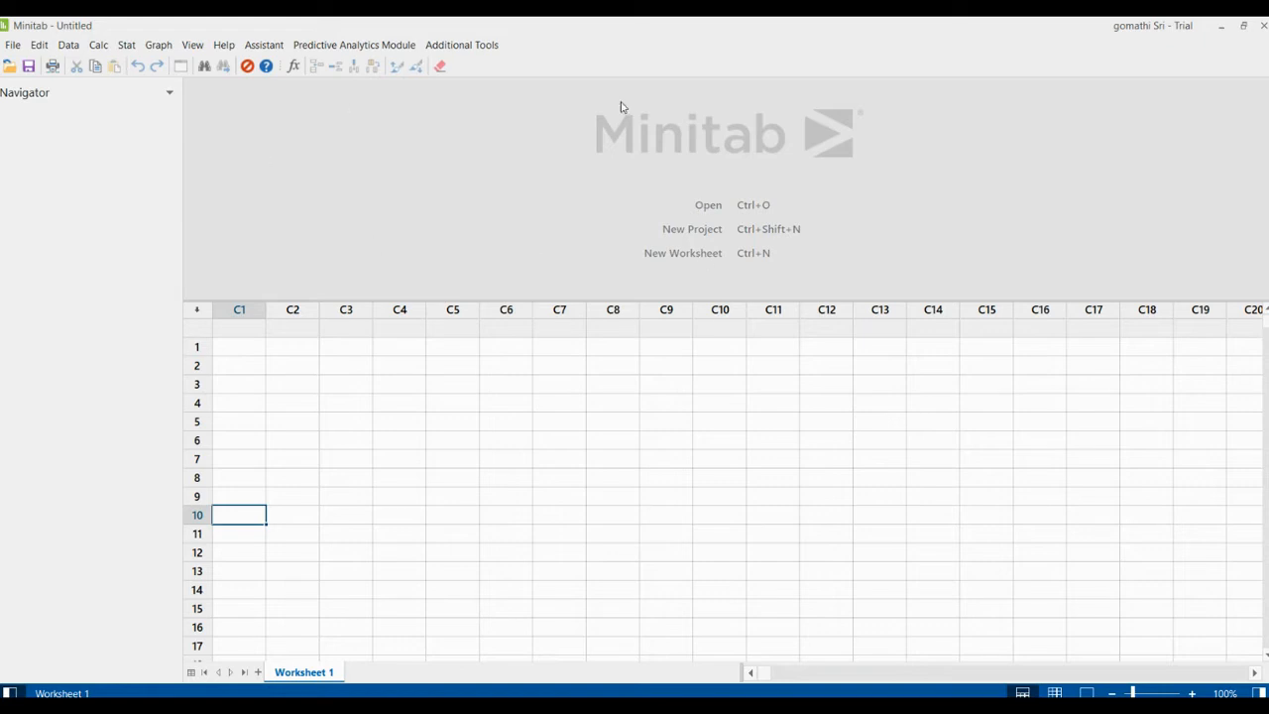
{"action": "mouse_move", "coordinate": [228, 385]}
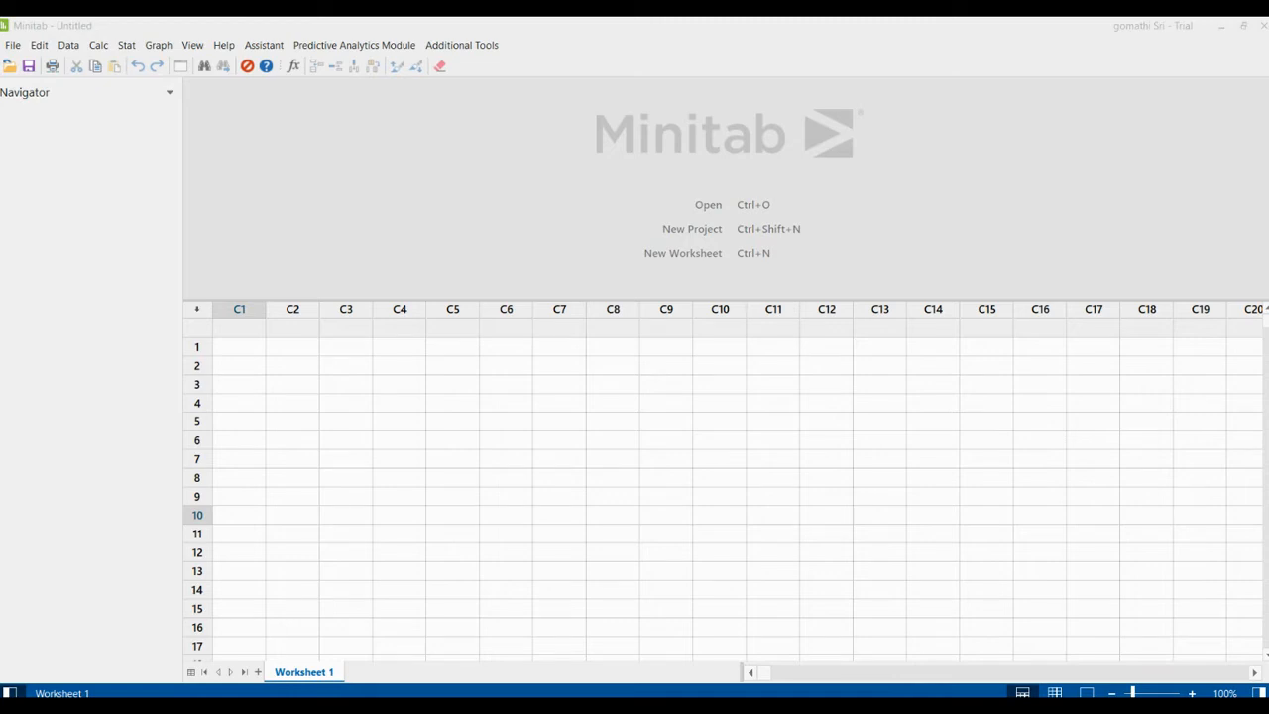
{"action": "left_click", "coordinate": [239, 515]}
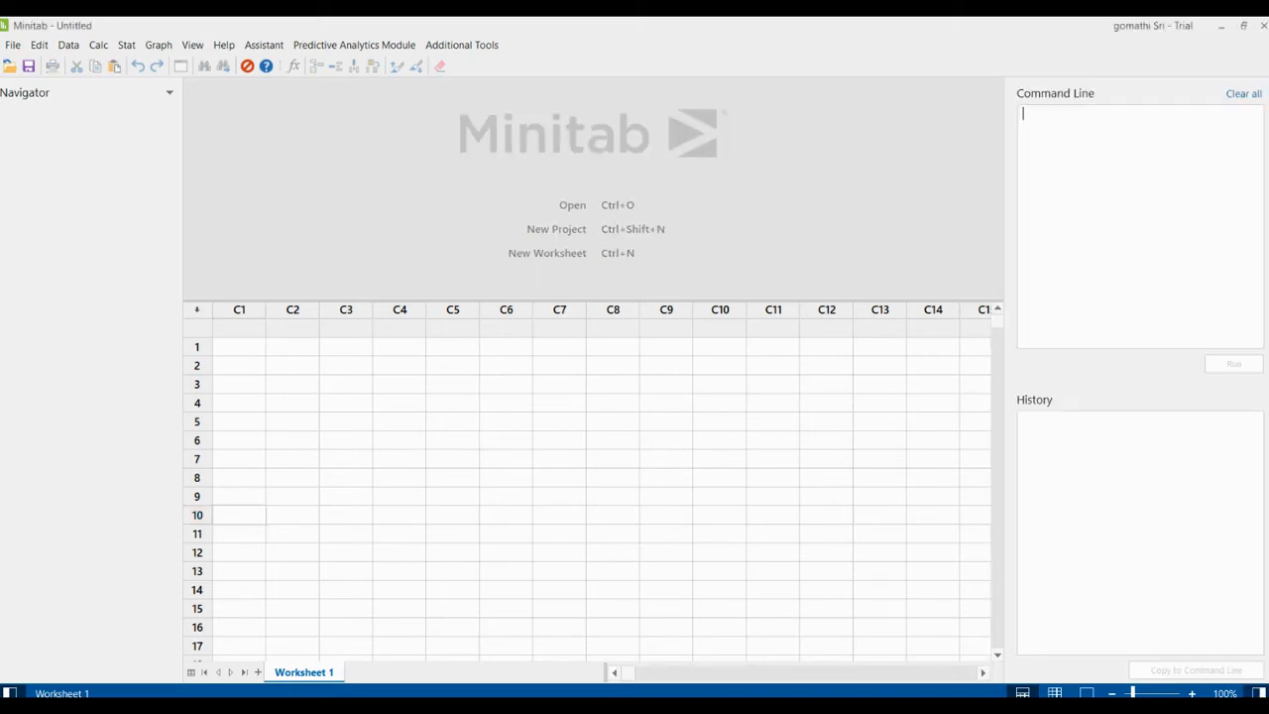
{"action": "left_click", "coordinate": [192, 45]}
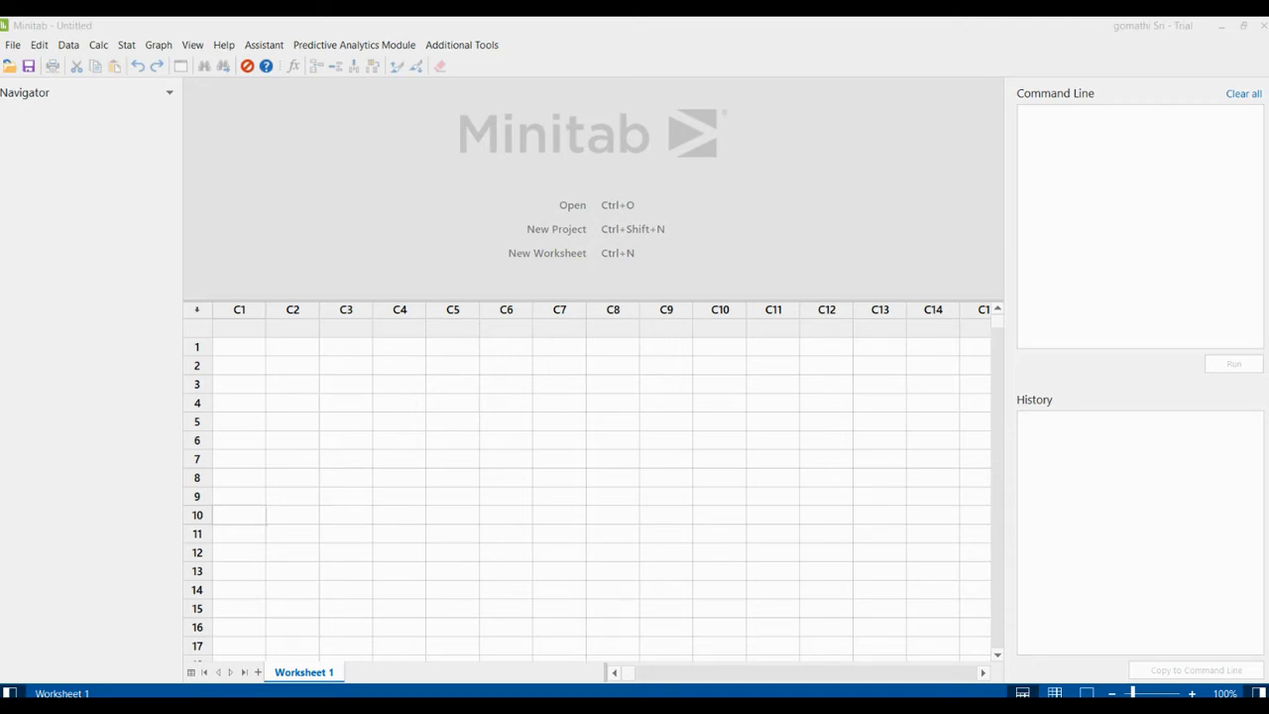
{"action": "mouse_move", "coordinate": [1016, 89]}
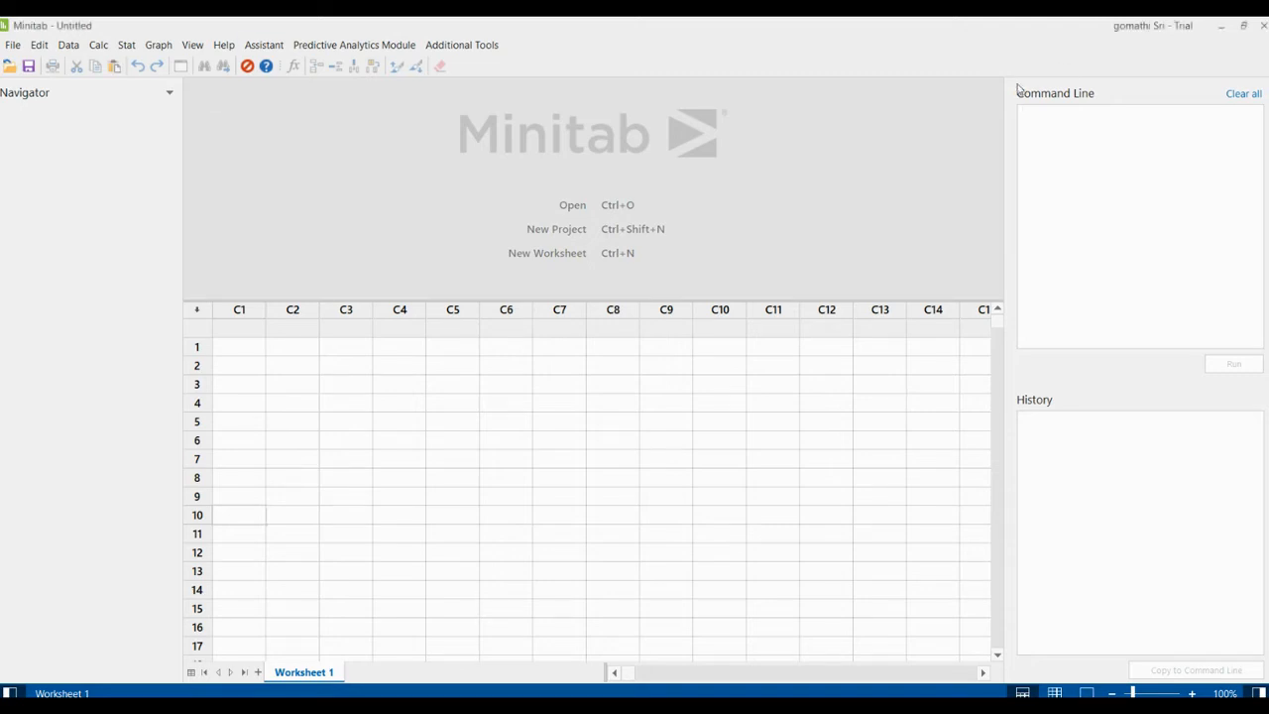
{"action": "mouse_move", "coordinate": [1044, 629]}
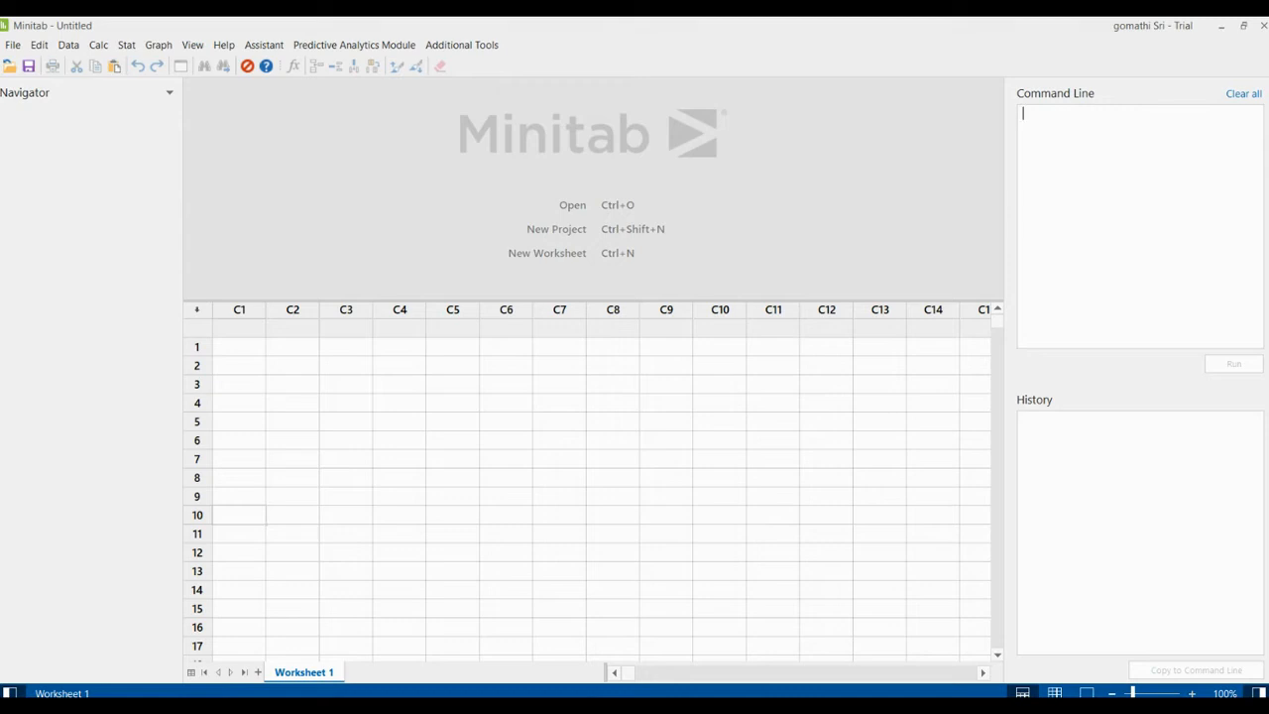
{"action": "mouse_move", "coordinate": [25, 678]}
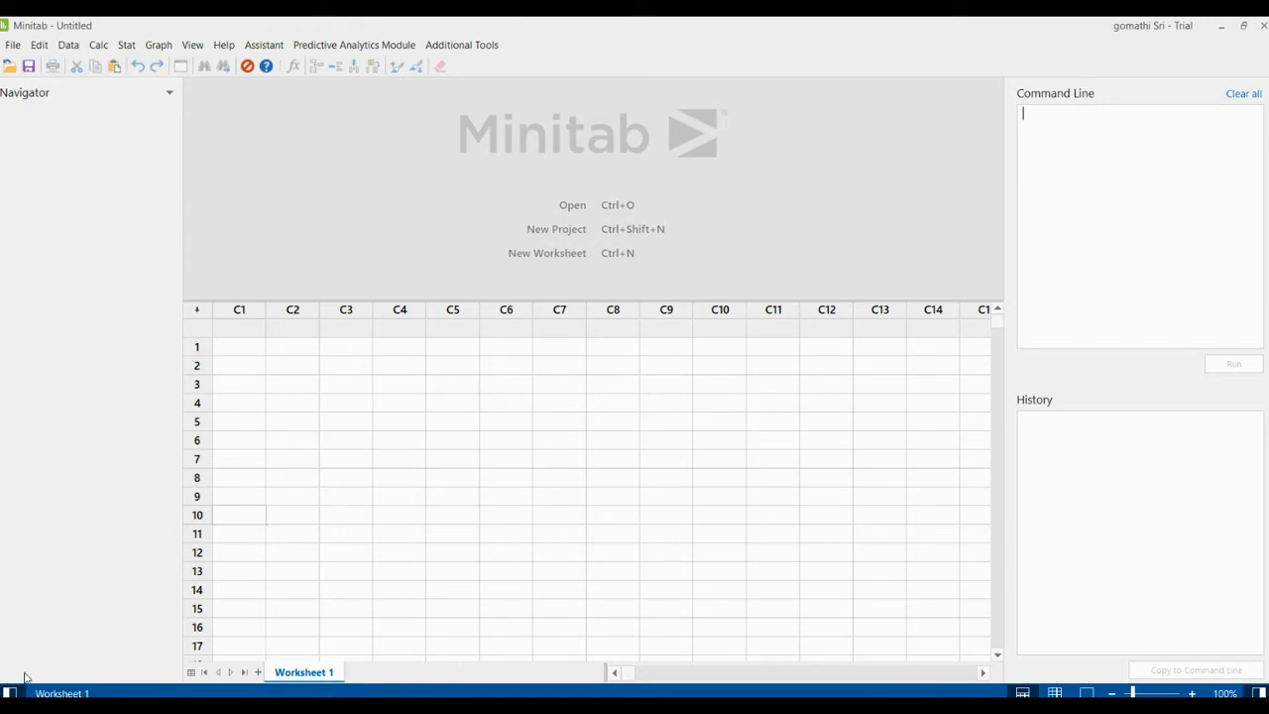
{"action": "mouse_move", "coordinate": [1257, 643]}
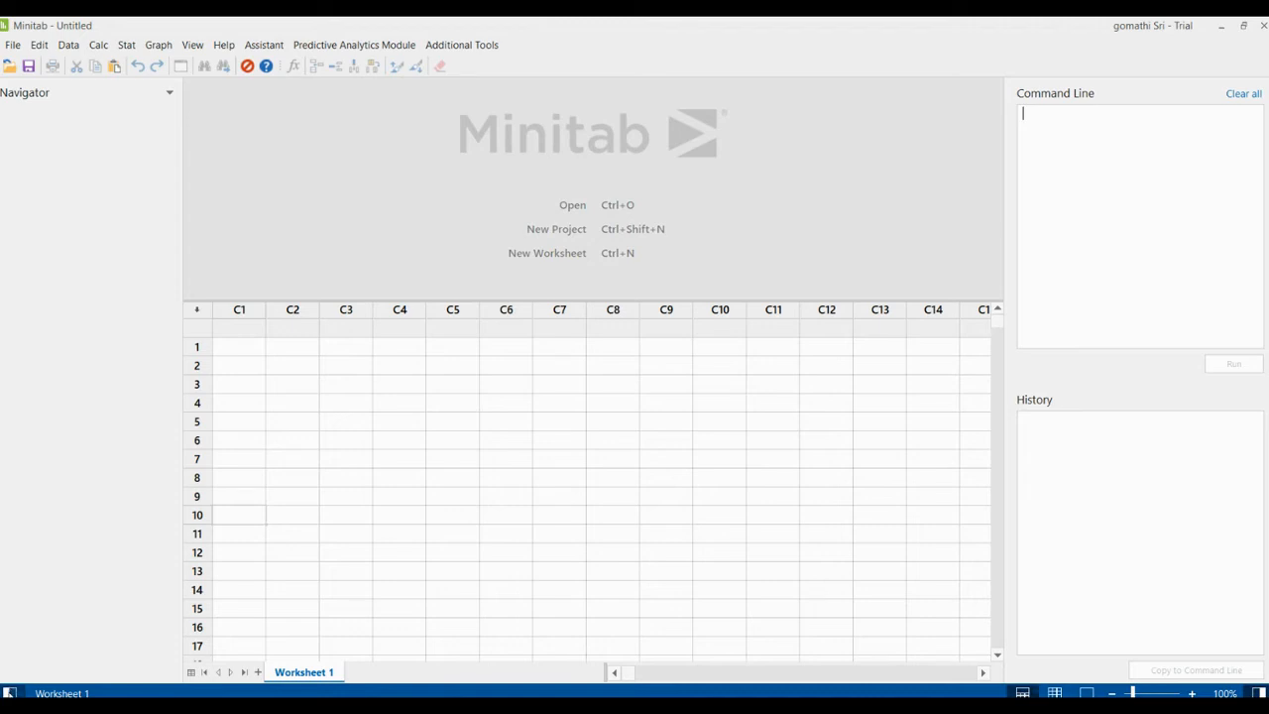
Raise the worksheet zoom to 250% with the status-bar slider, then start lowering it
{"action": "left_click", "coordinate": [168, 91]}
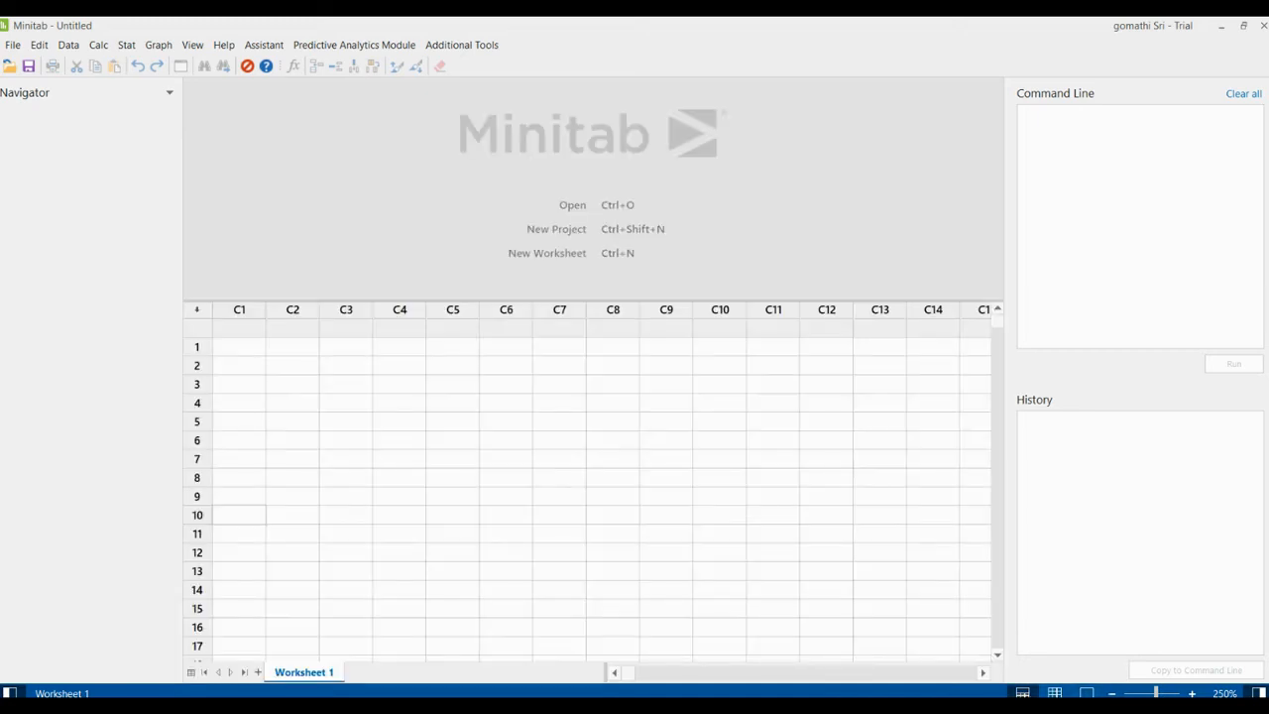
{"action": "left_click", "coordinate": [1192, 692]}
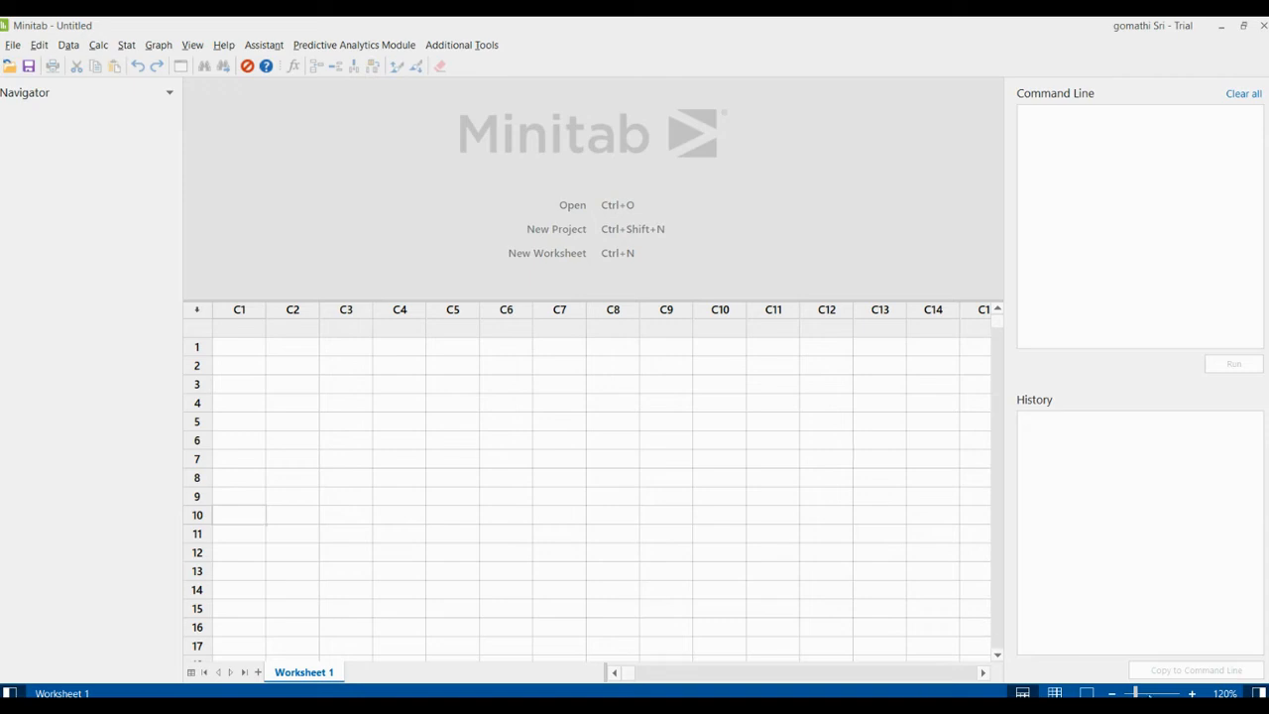
Raise the worksheet zoom back up to 270% with the status-bar slider
{"action": "left_click", "coordinate": [1196, 693]}
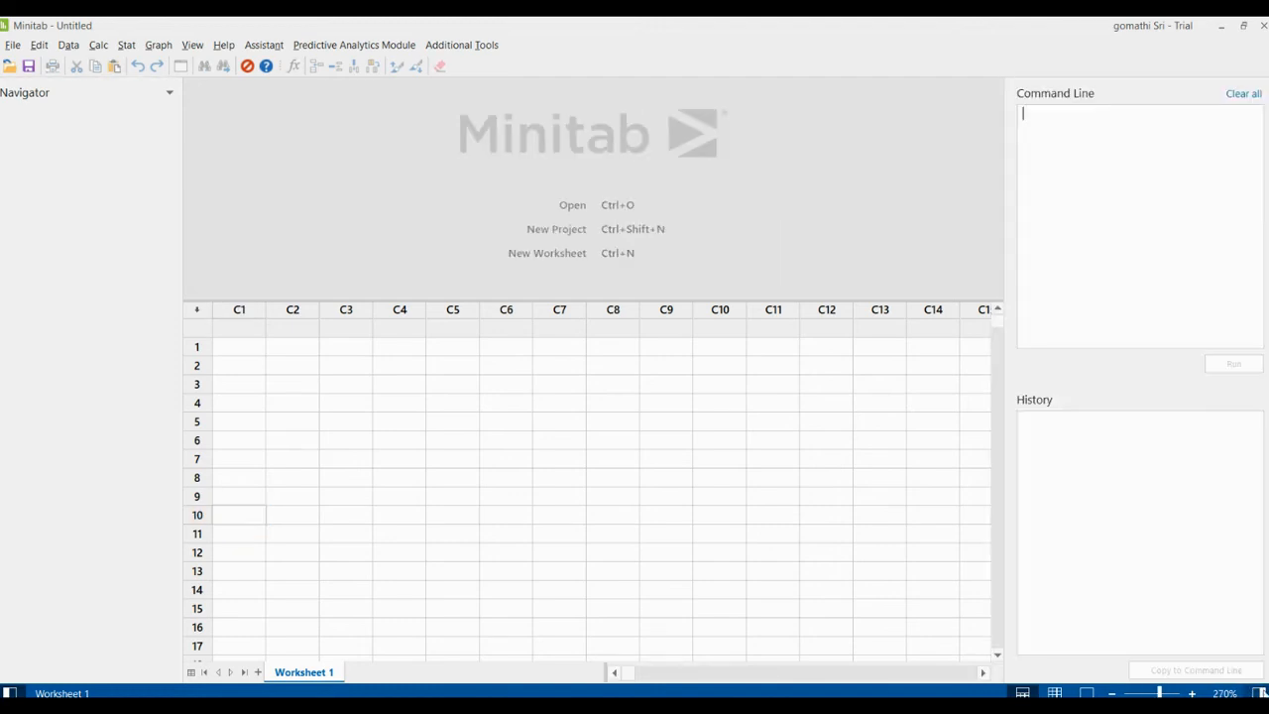
{"action": "left_click_drag", "start_coordinate": [239, 346], "coordinate": [400, 346]}
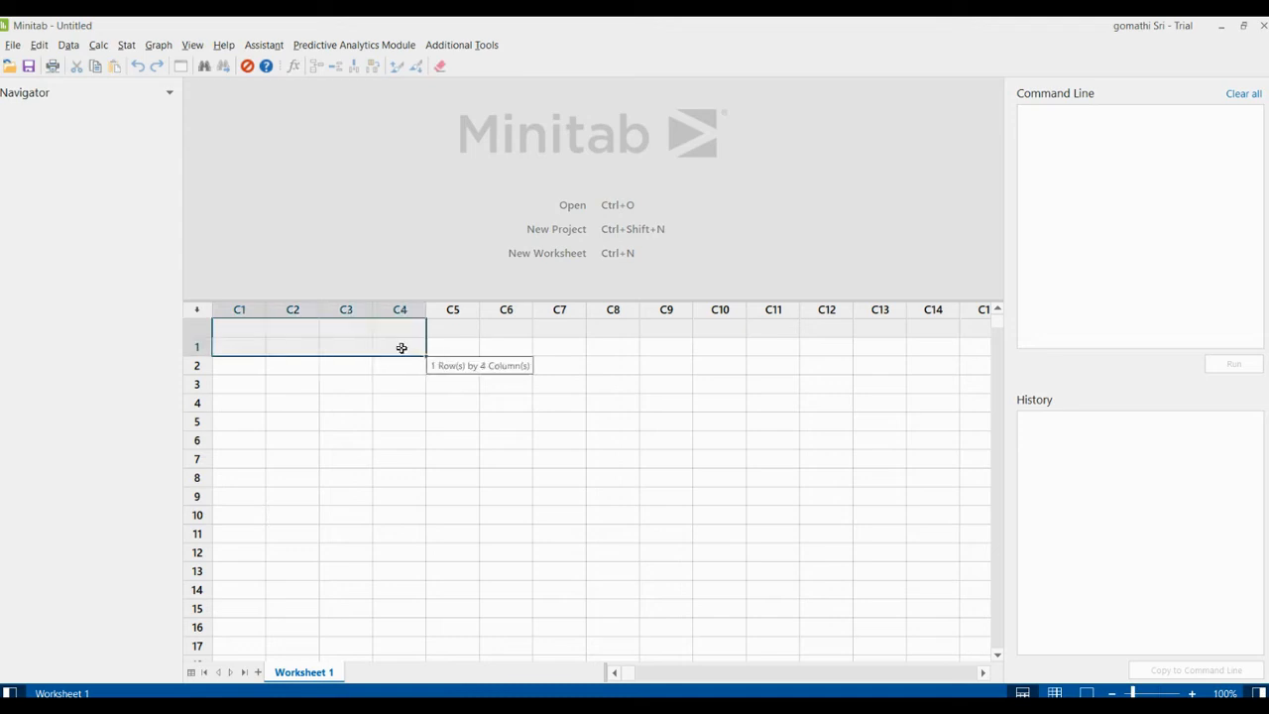
{"action": "left_click", "coordinate": [558, 589]}
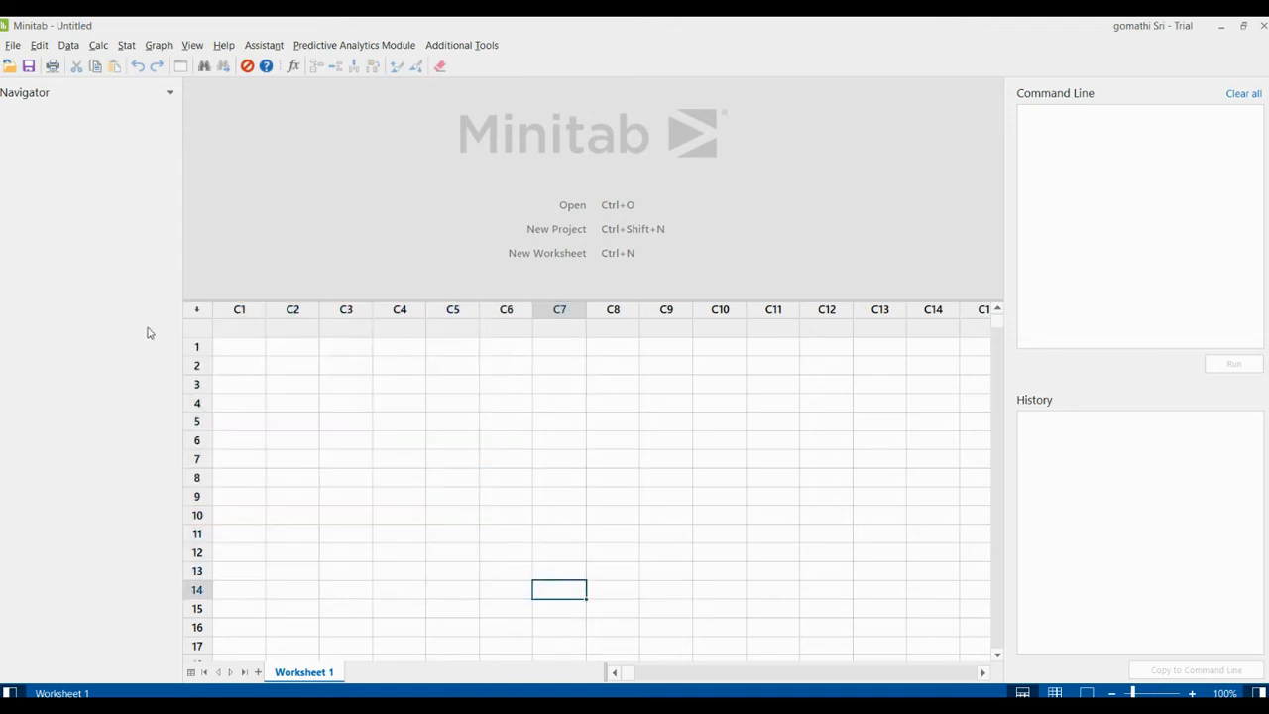
{"action": "left_click", "coordinate": [346, 327]}
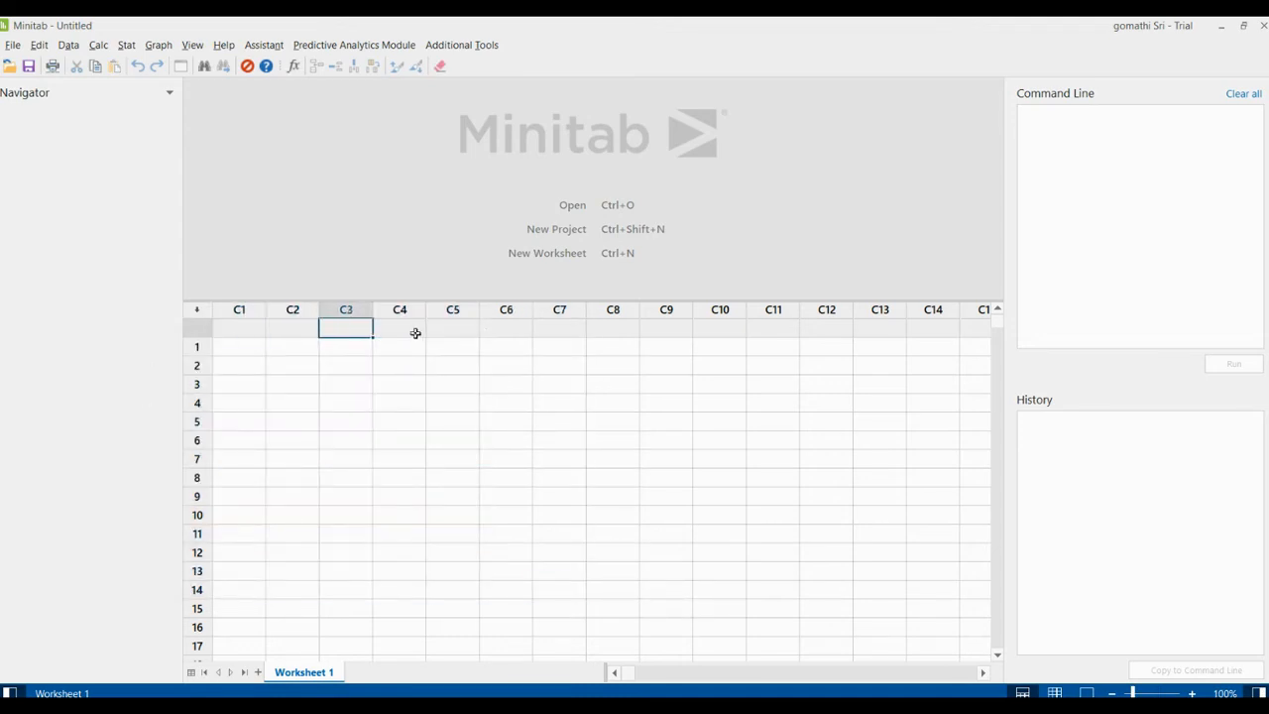
{"action": "left_click", "coordinate": [506, 327]}
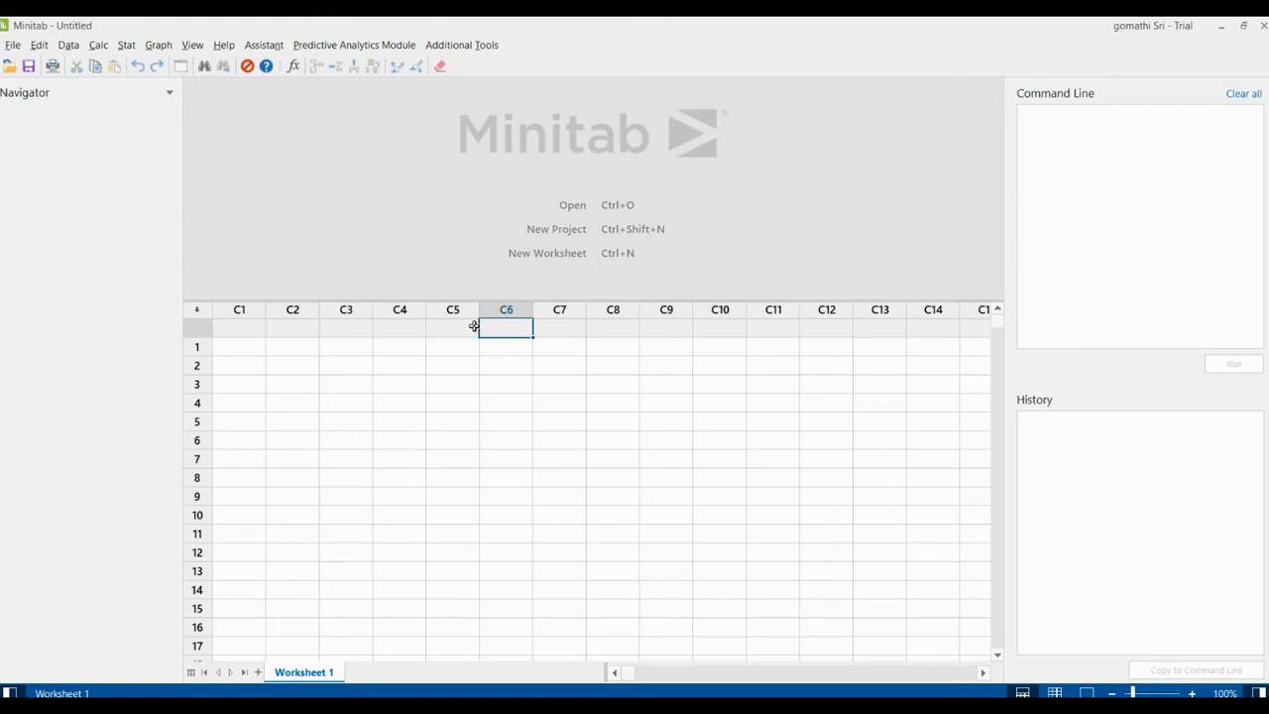
{"action": "mouse_move", "coordinate": [244, 332]}
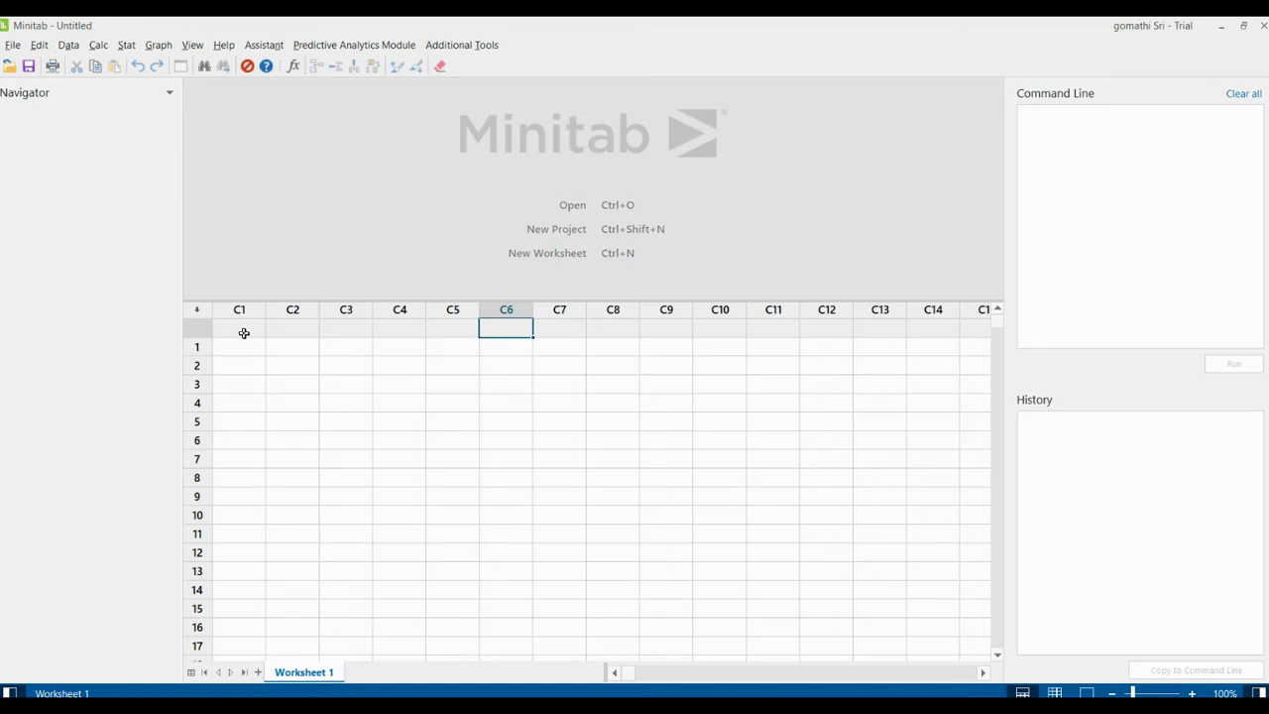
{"action": "mouse_move", "coordinate": [70, 45]}
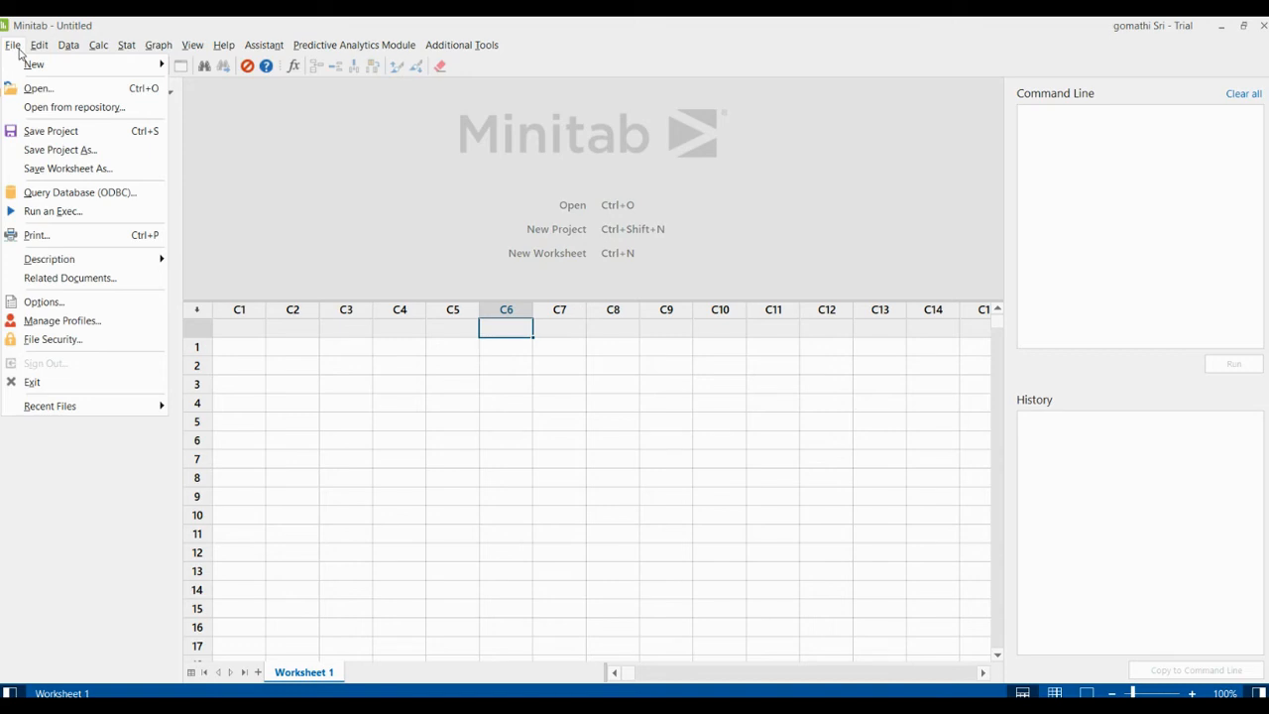
Open the File menu, then the Data menu with its sort, stack, split and subset commands
{"action": "left_click", "coordinate": [34, 64]}
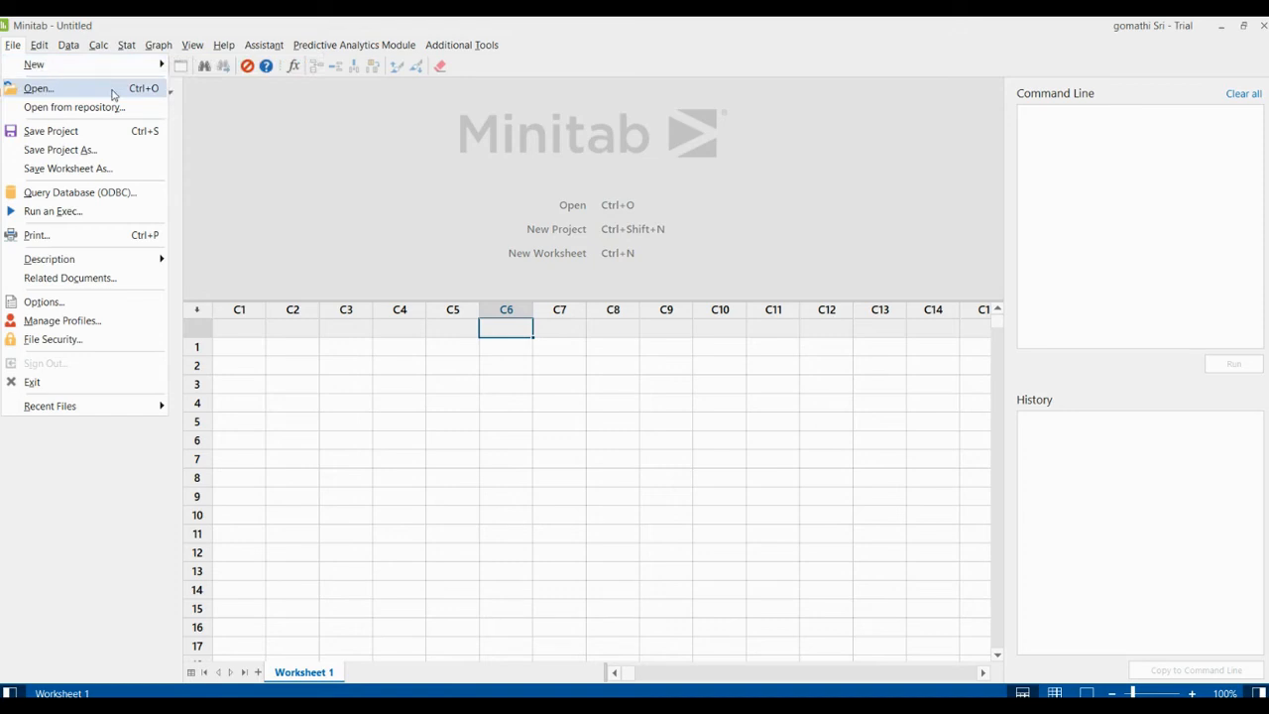
{"action": "left_click", "coordinate": [38, 45]}
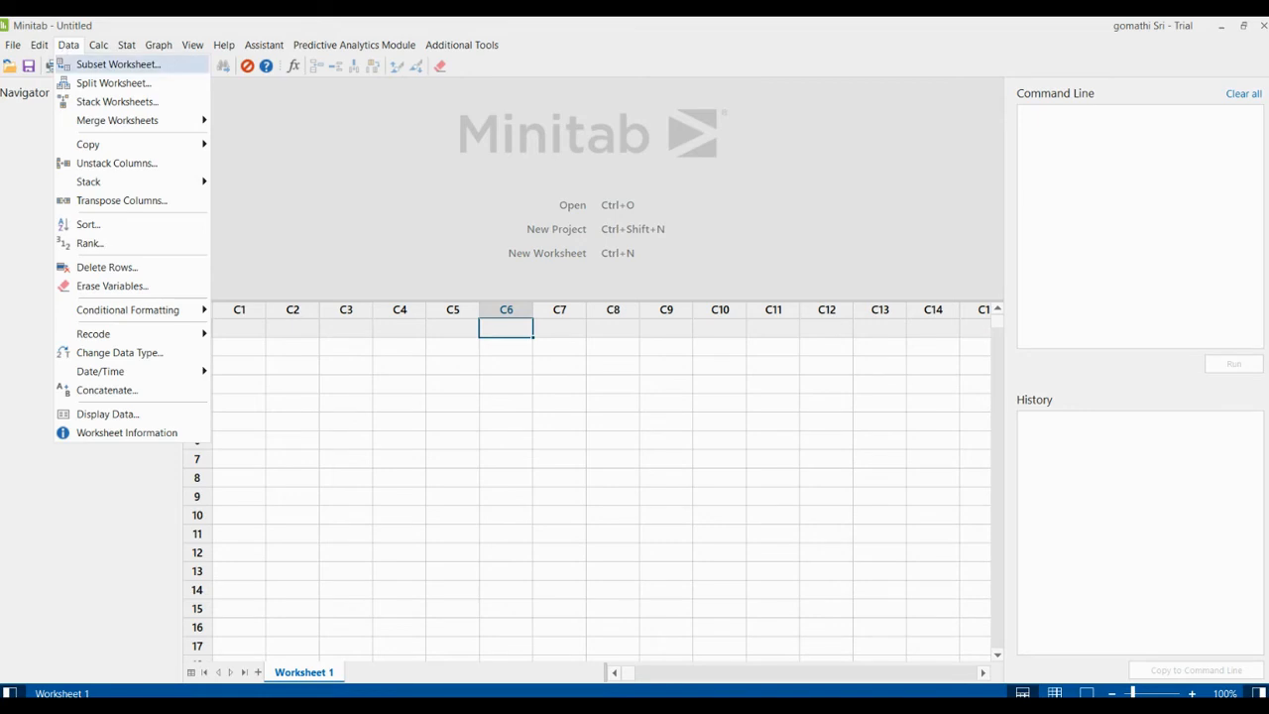
{"action": "mouse_move", "coordinate": [115, 162]}
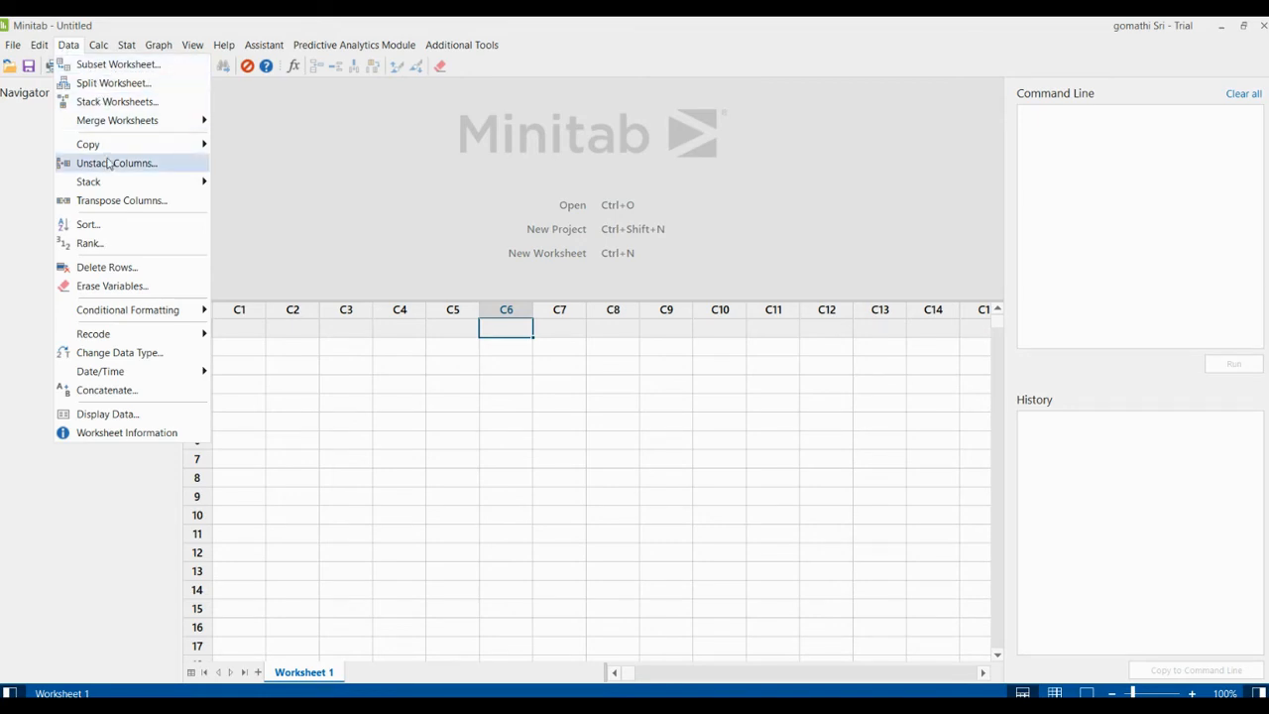
{"action": "mouse_move", "coordinate": [119, 352]}
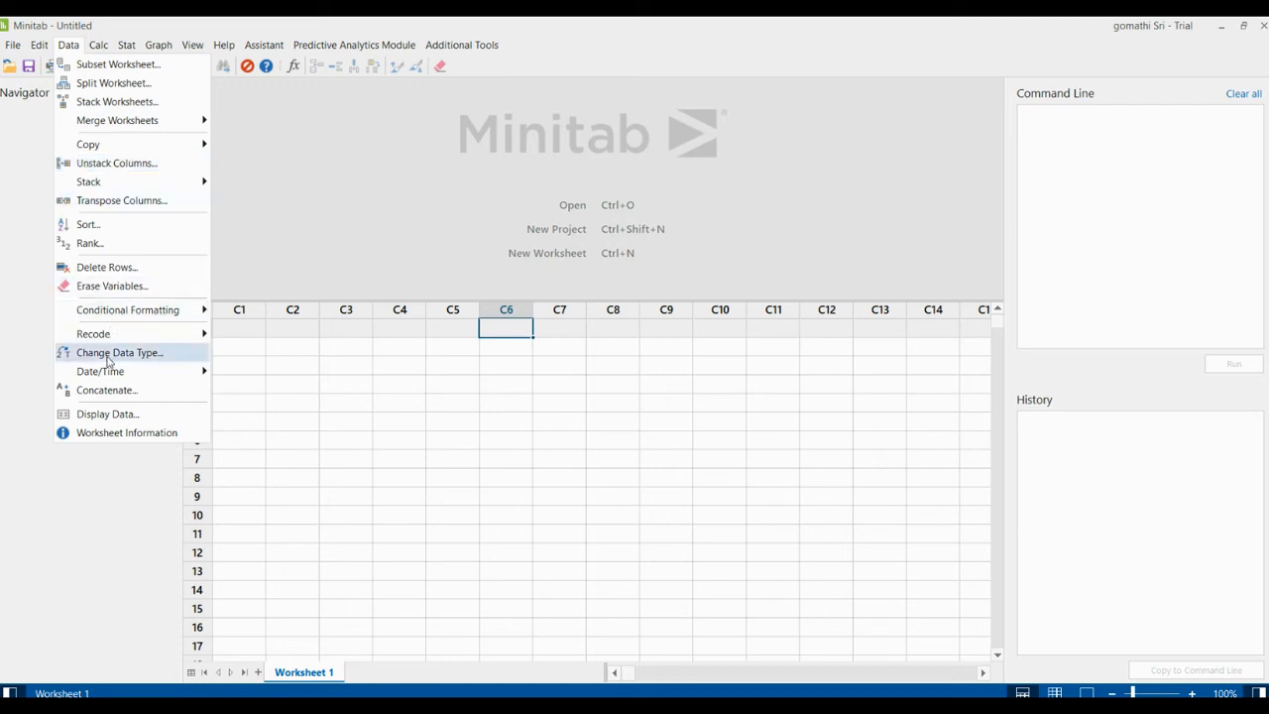
{"action": "mouse_move", "coordinate": [112, 407]}
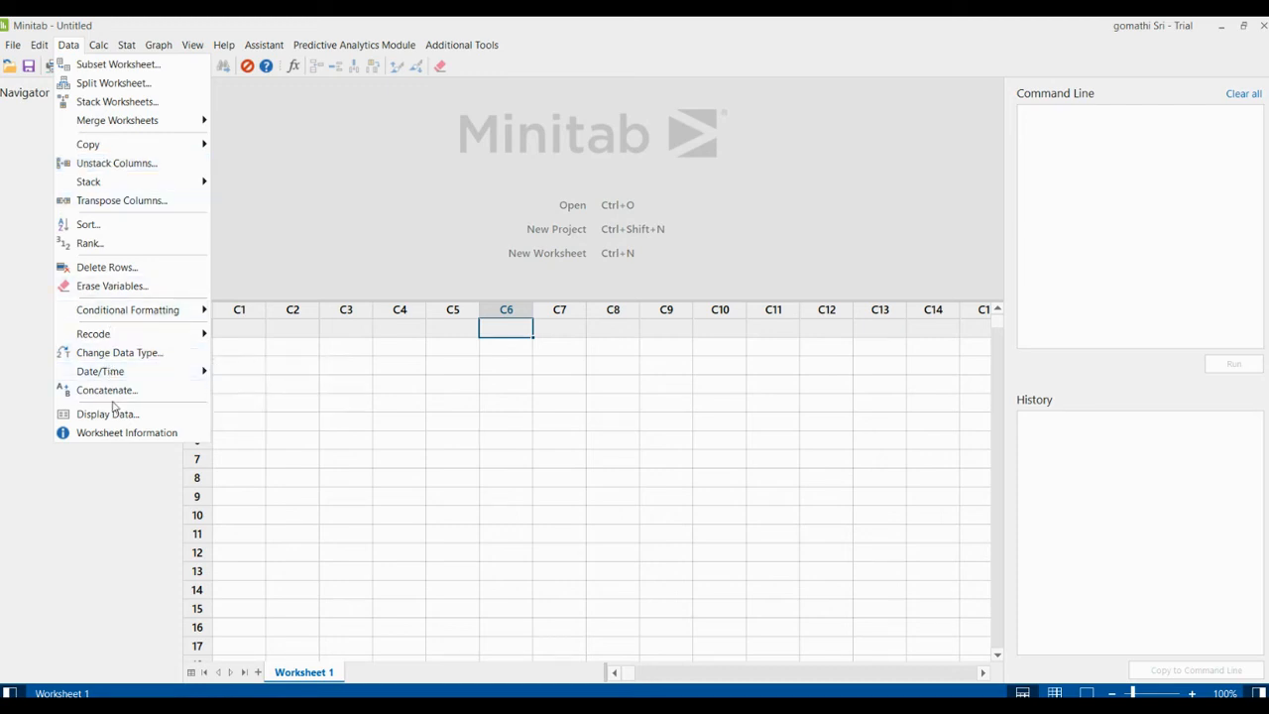
{"action": "mouse_move", "coordinate": [90, 224]}
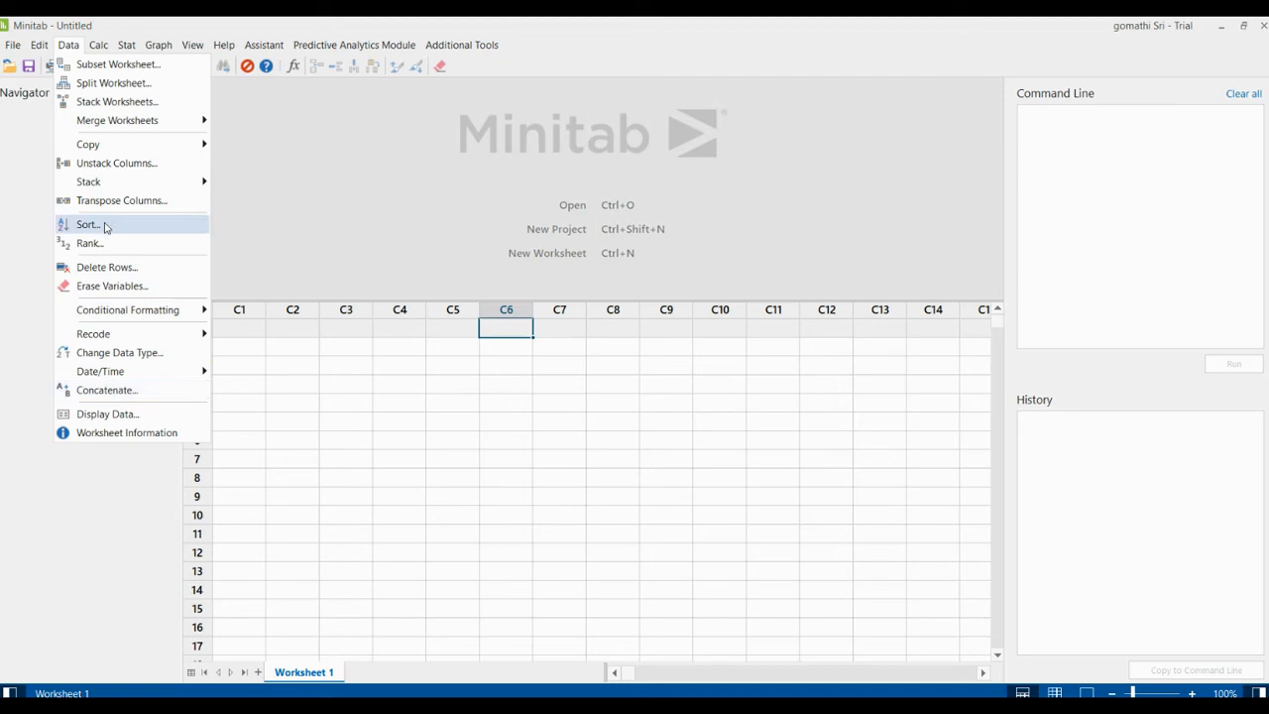
{"action": "mouse_move", "coordinate": [116, 162]}
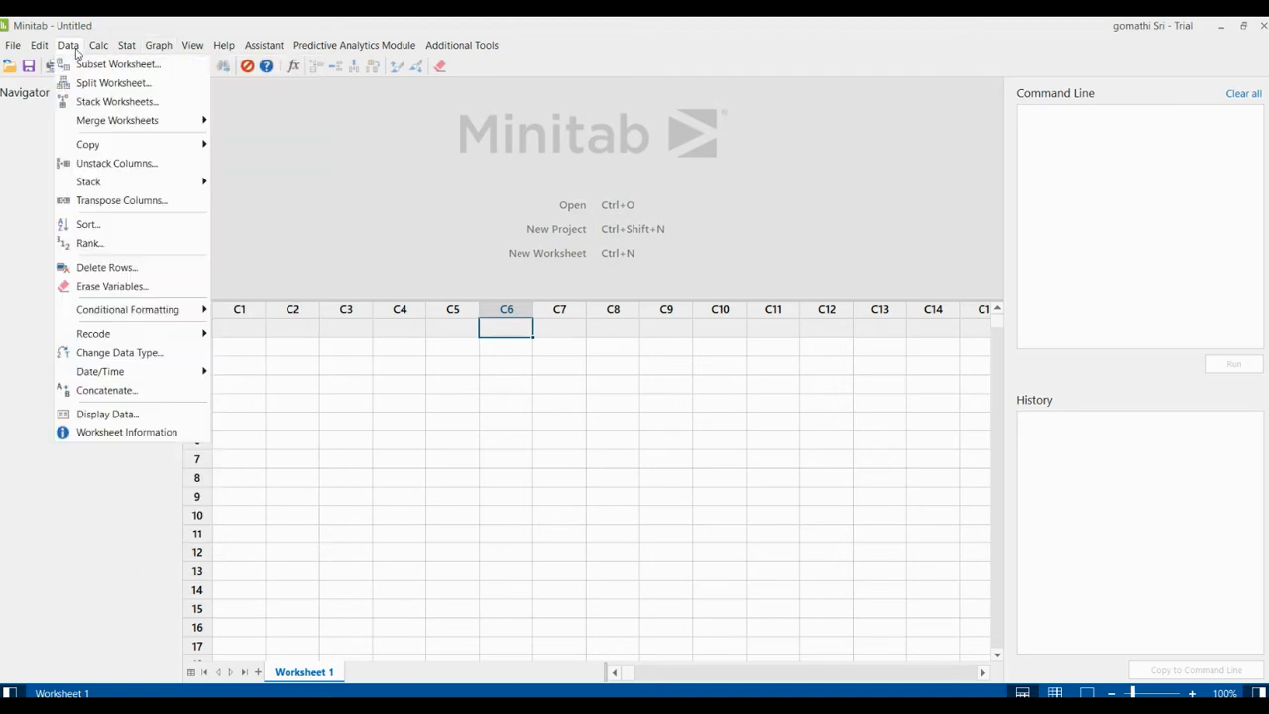
Browse the Calc menu, then the Stat menu's ANOVA and Control Charts submenus
{"action": "left_click", "coordinate": [97, 44]}
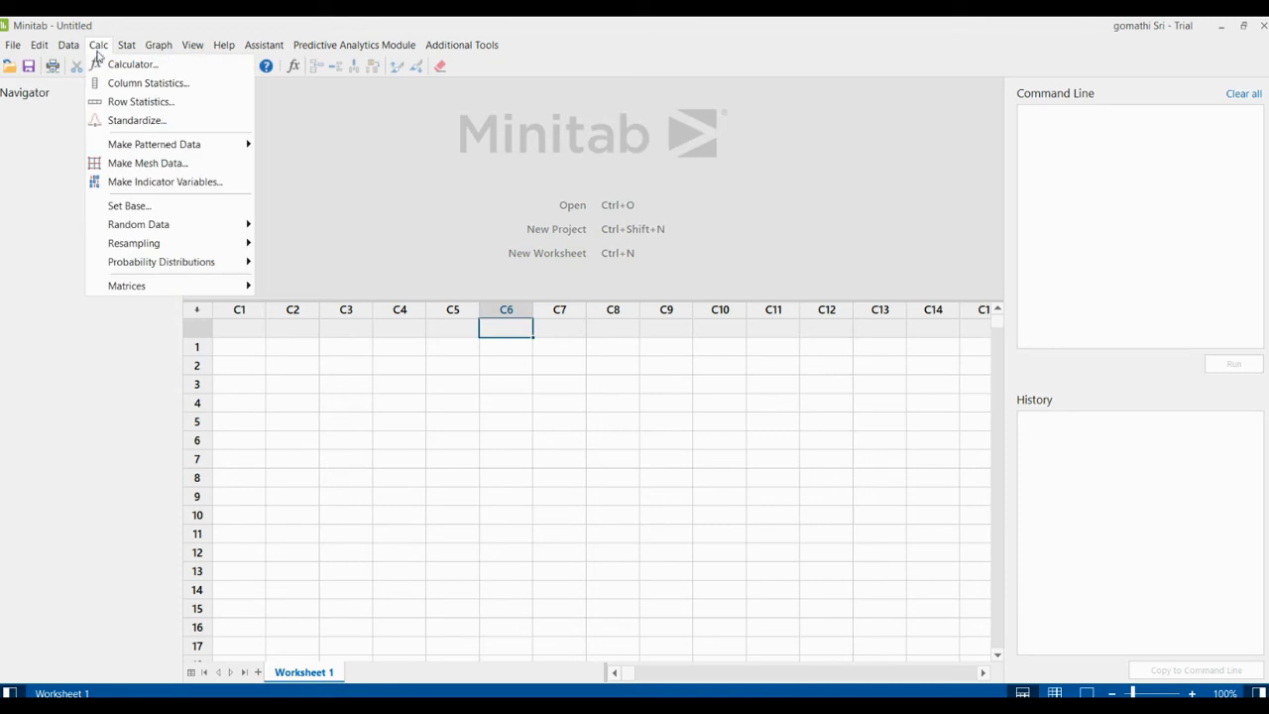
{"action": "mouse_move", "coordinate": [131, 64]}
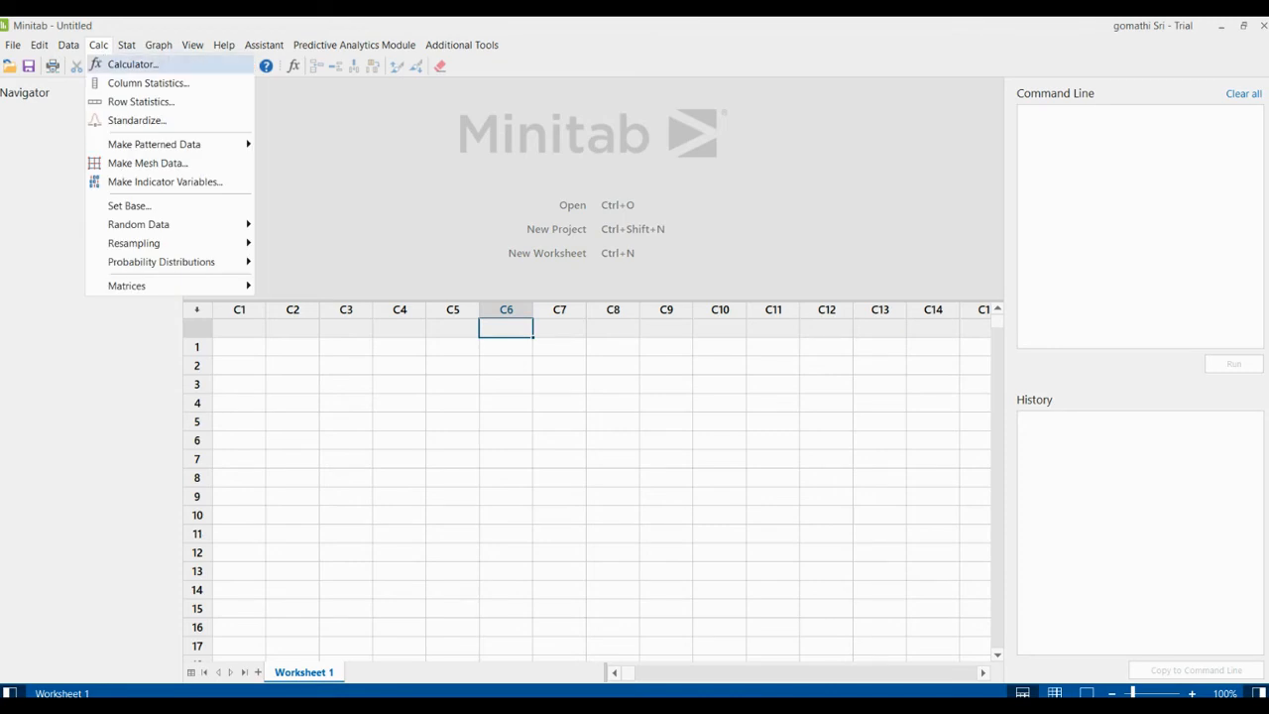
{"action": "mouse_move", "coordinate": [140, 101]}
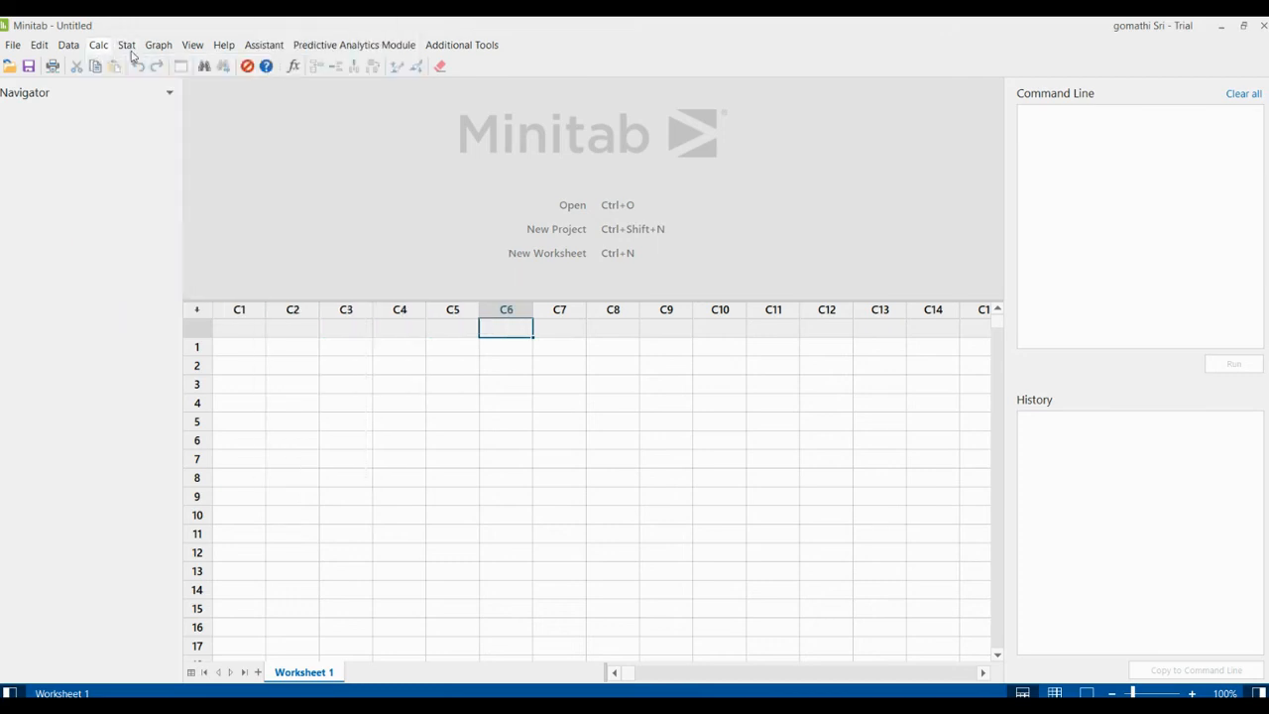
{"action": "left_click", "coordinate": [126, 45]}
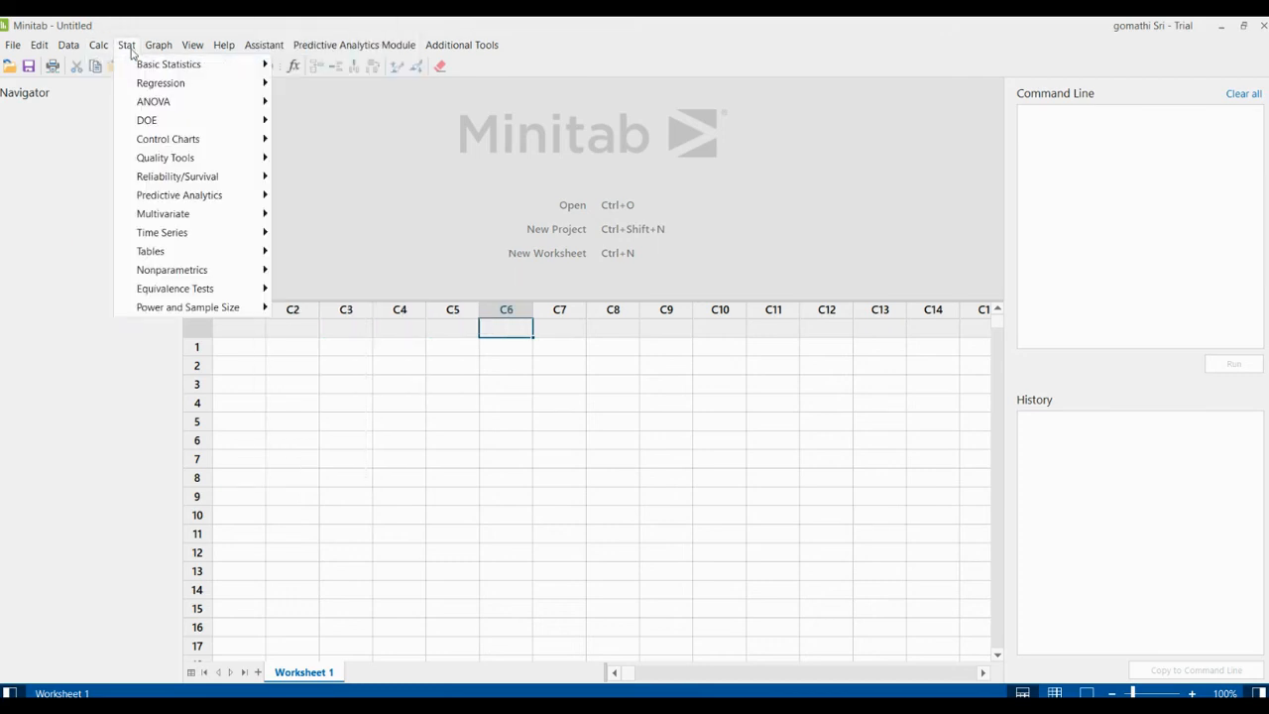
{"action": "left_click", "coordinate": [169, 63]}
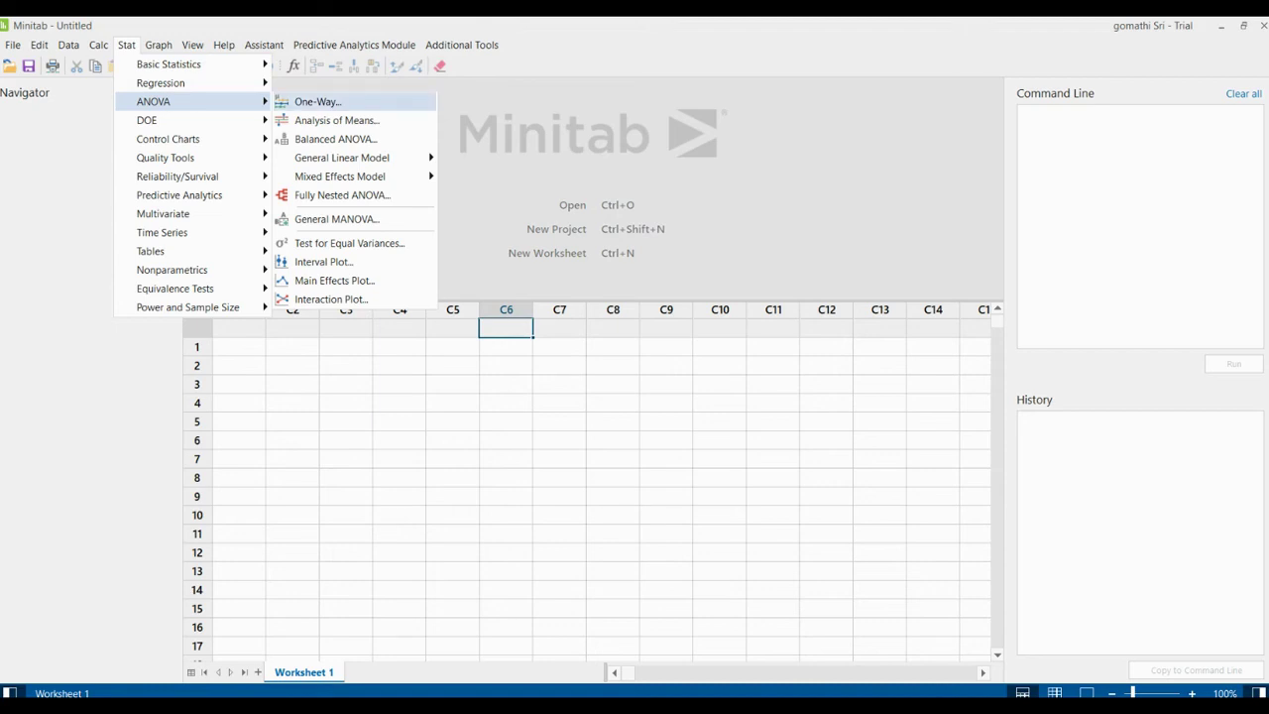
{"action": "mouse_move", "coordinate": [337, 120]}
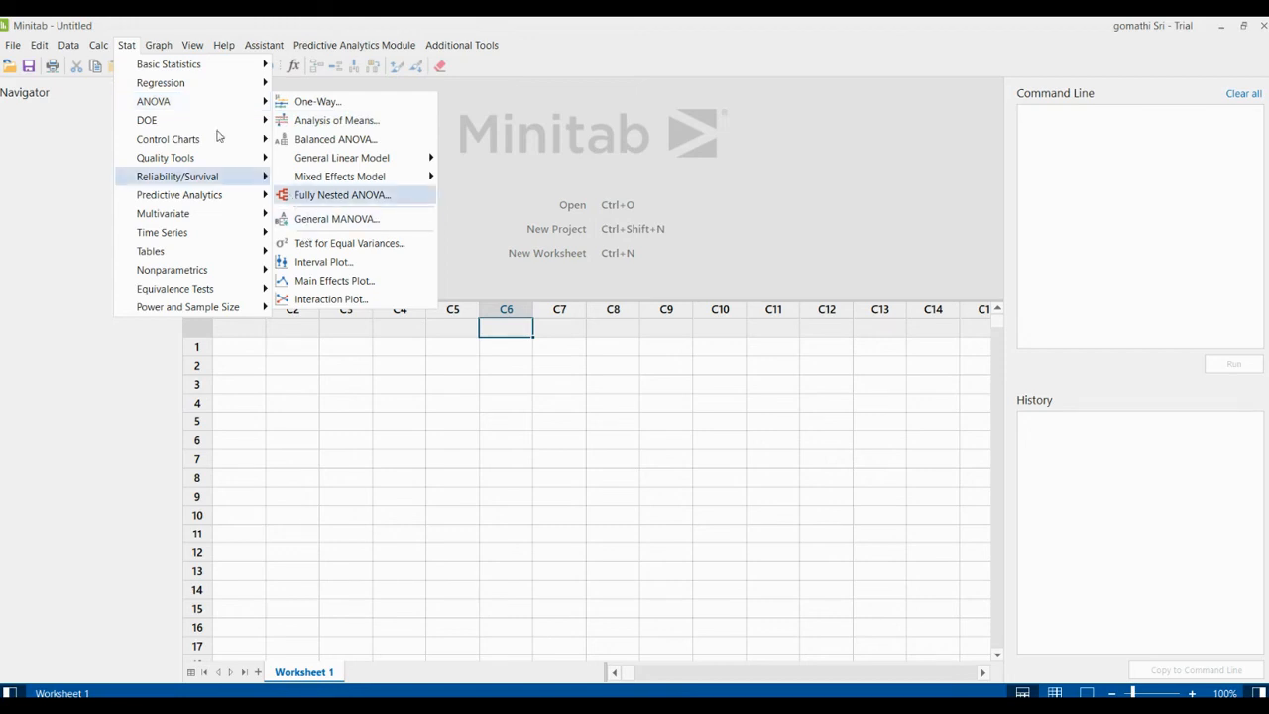
{"action": "mouse_move", "coordinate": [167, 139]}
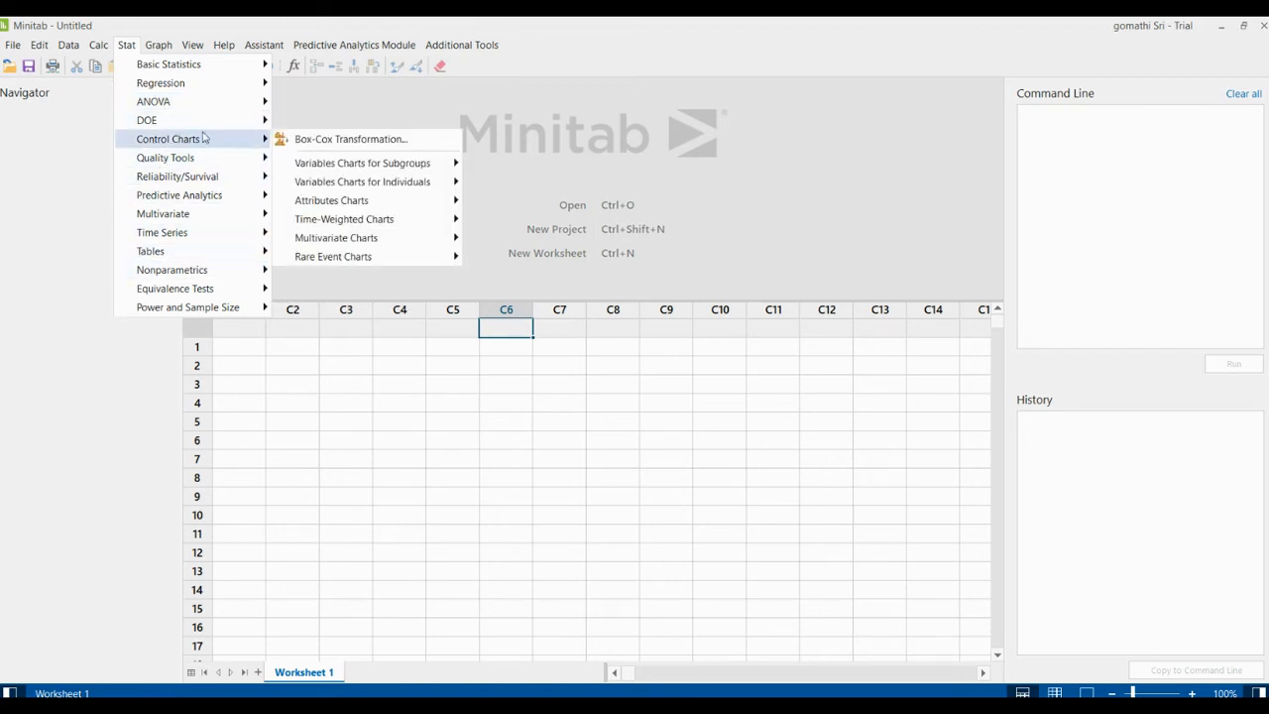
{"action": "left_click", "coordinate": [159, 45]}
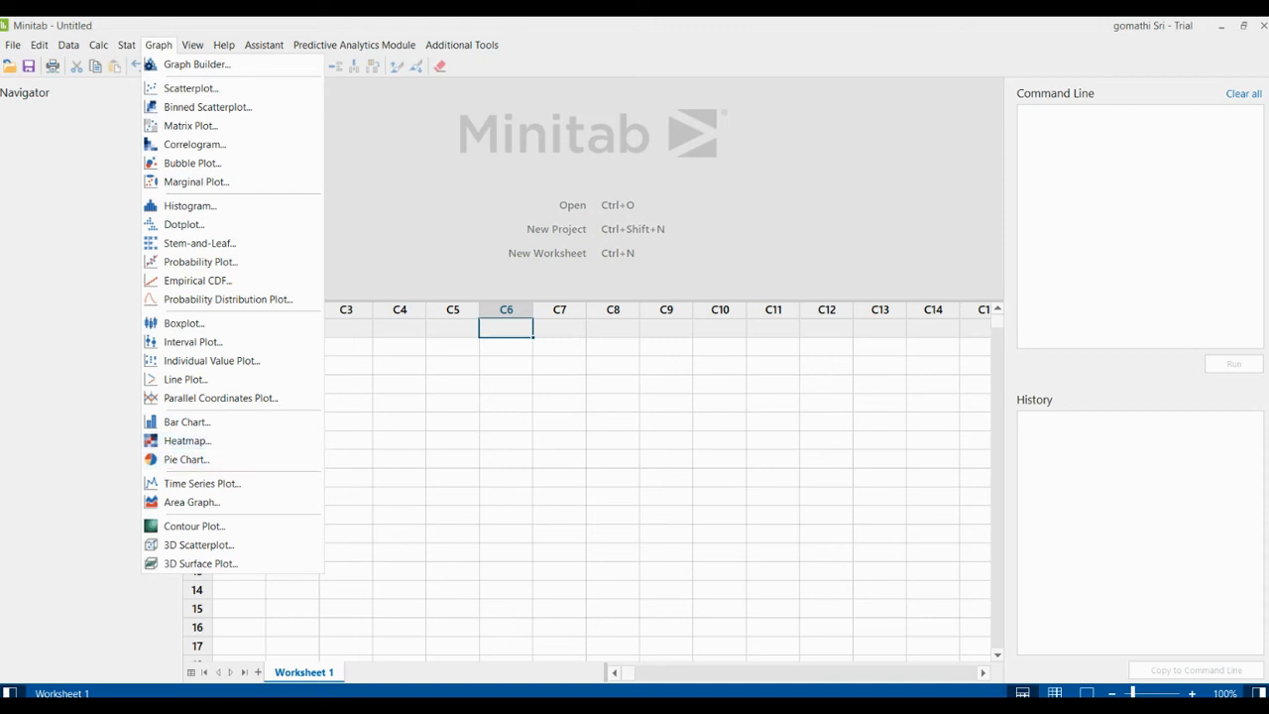
{"action": "mouse_move", "coordinate": [189, 88]}
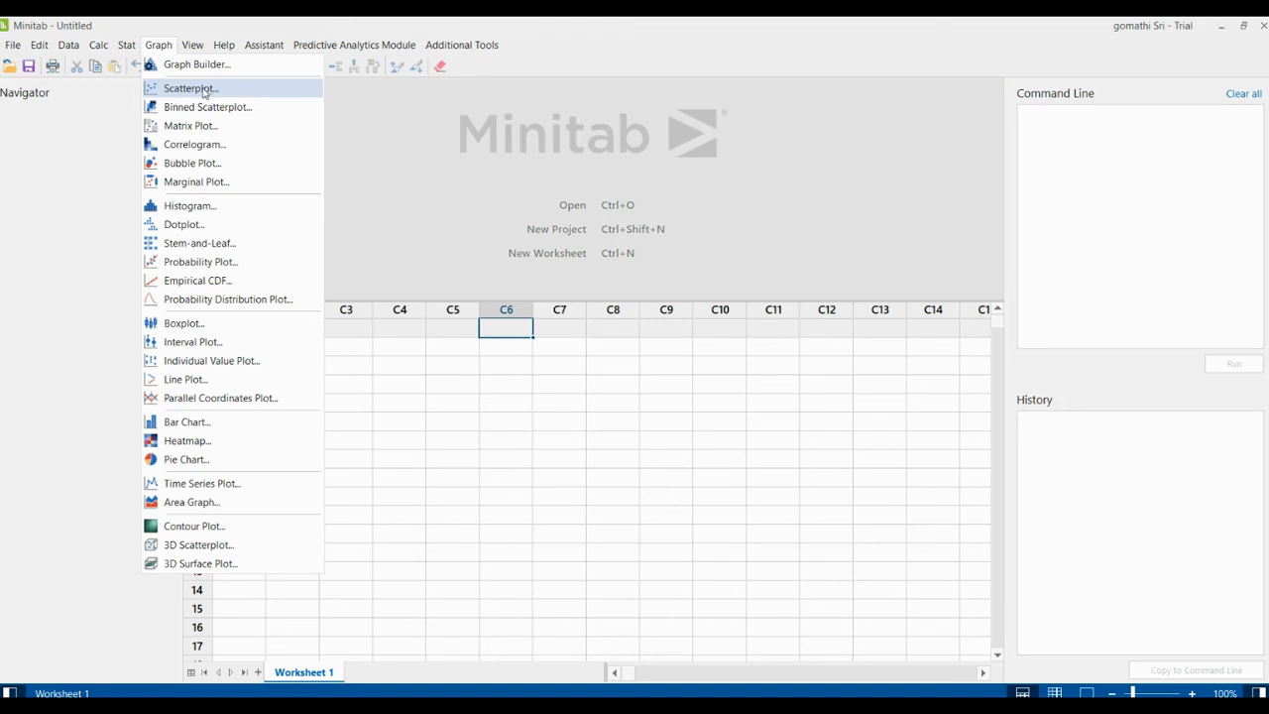
Switch between the Help and View menus, then open the Assistant menu
{"action": "left_click", "coordinate": [223, 44]}
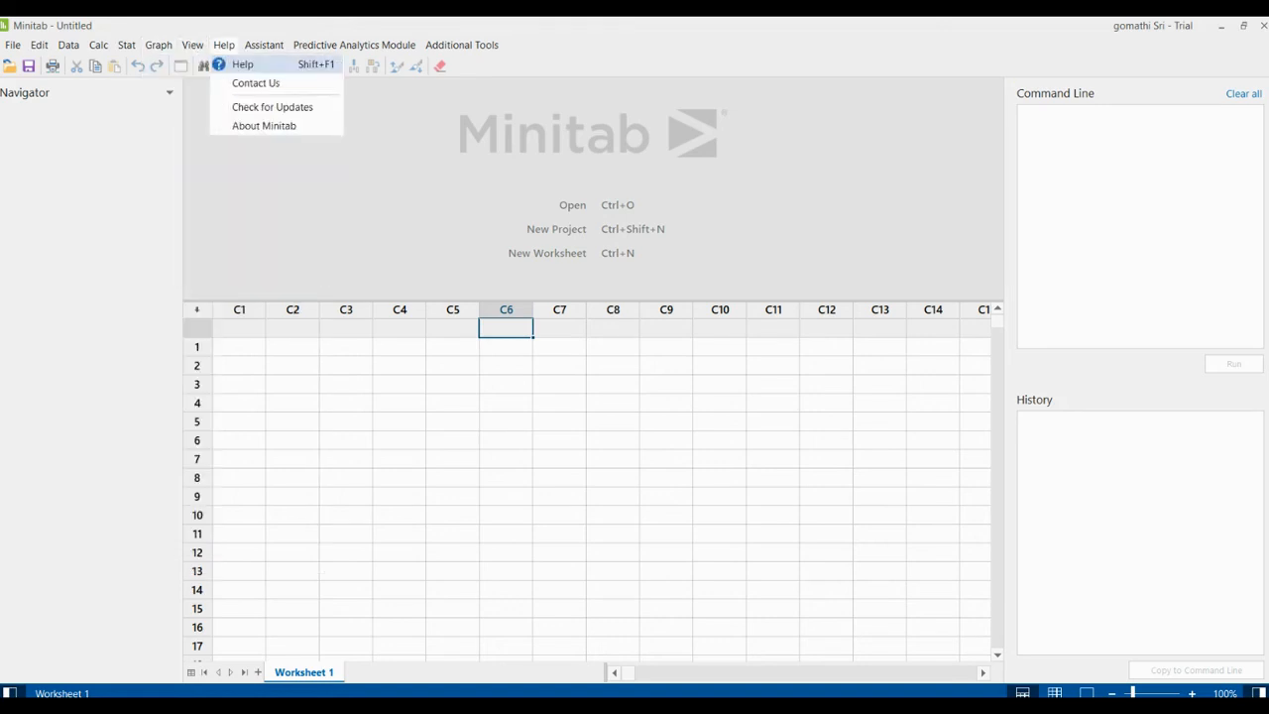
{"action": "left_click", "coordinate": [192, 45]}
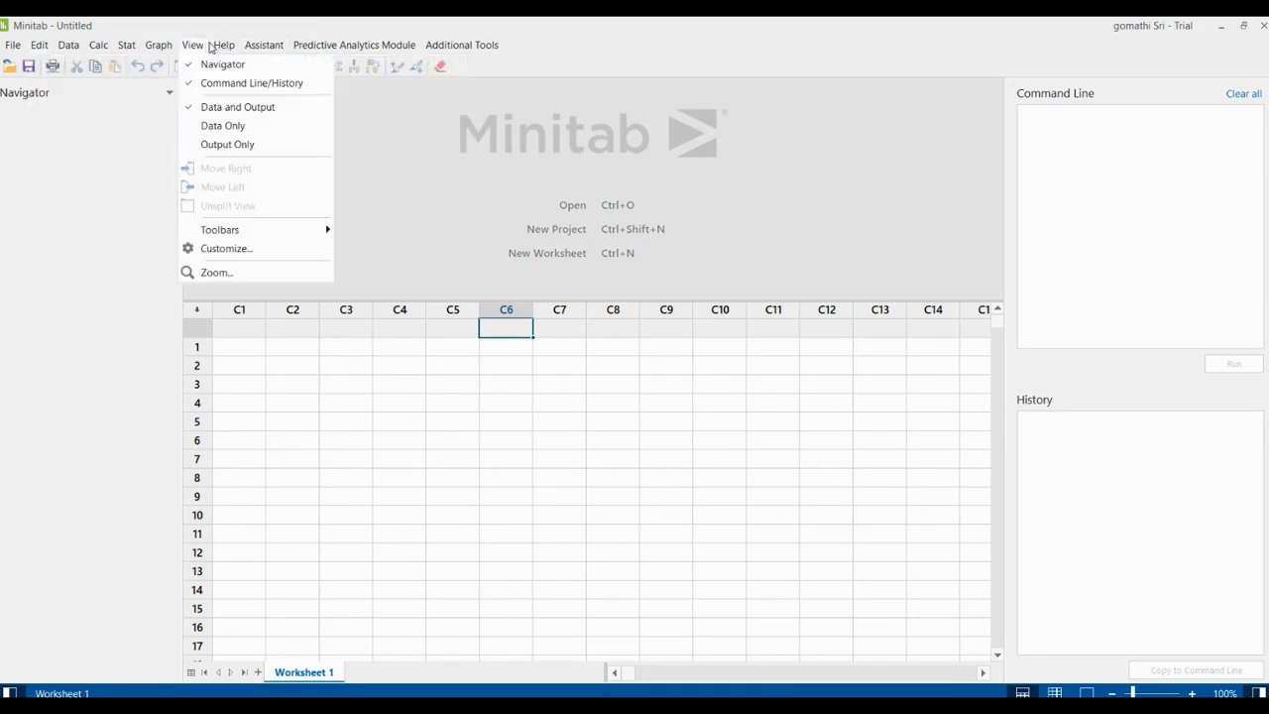
{"action": "left_click", "coordinate": [222, 44]}
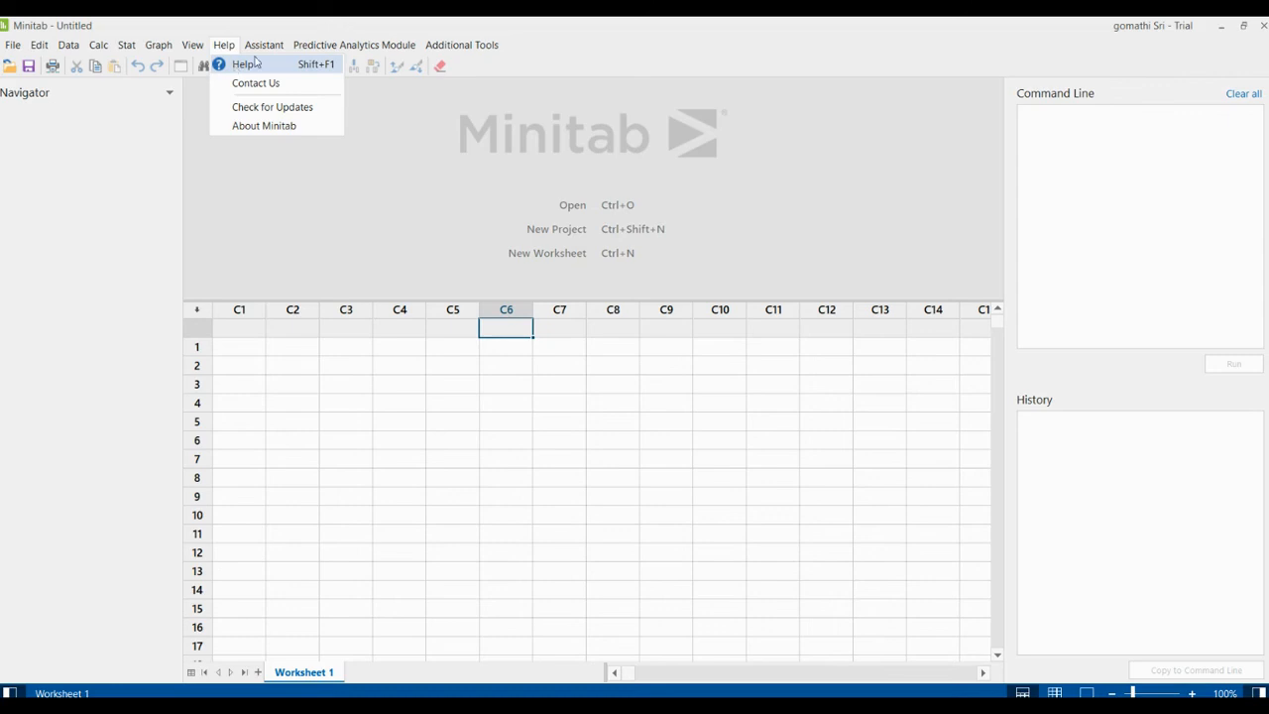
{"action": "left_click", "coordinate": [264, 45]}
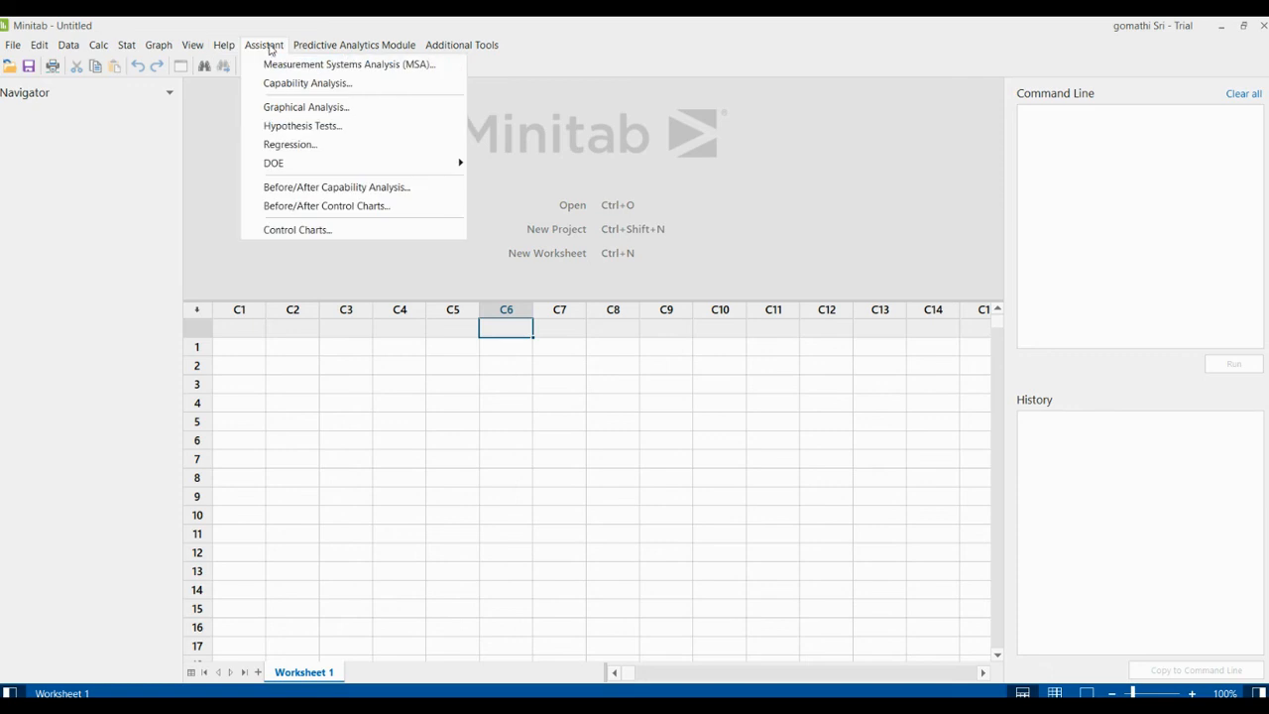
{"action": "mouse_move", "coordinate": [348, 63]}
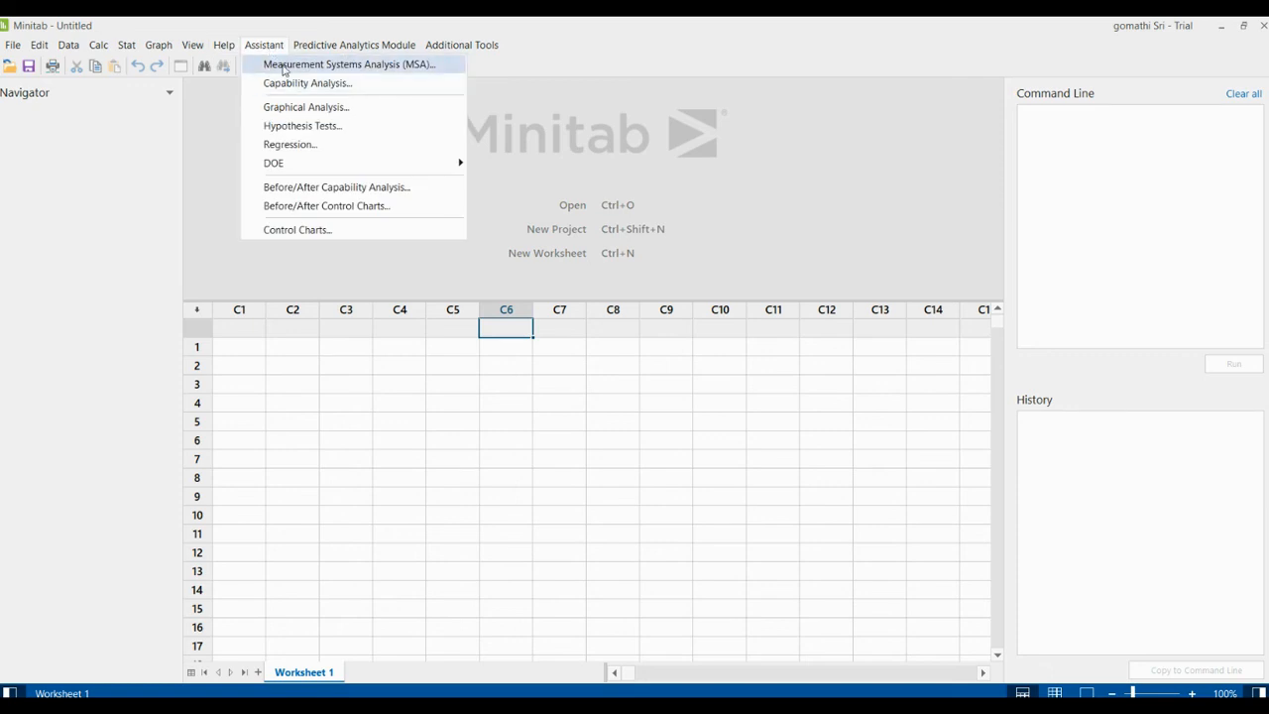
{"action": "mouse_move", "coordinate": [302, 125]}
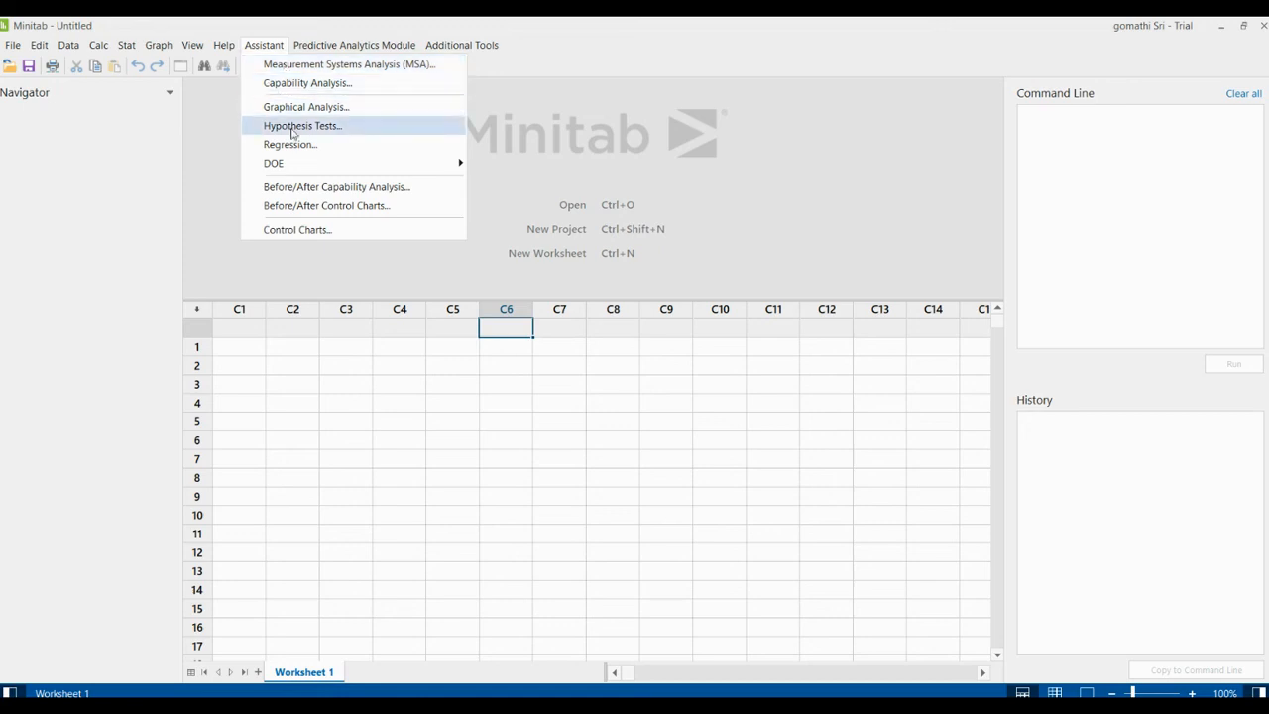
{"action": "mouse_move", "coordinate": [340, 107]}
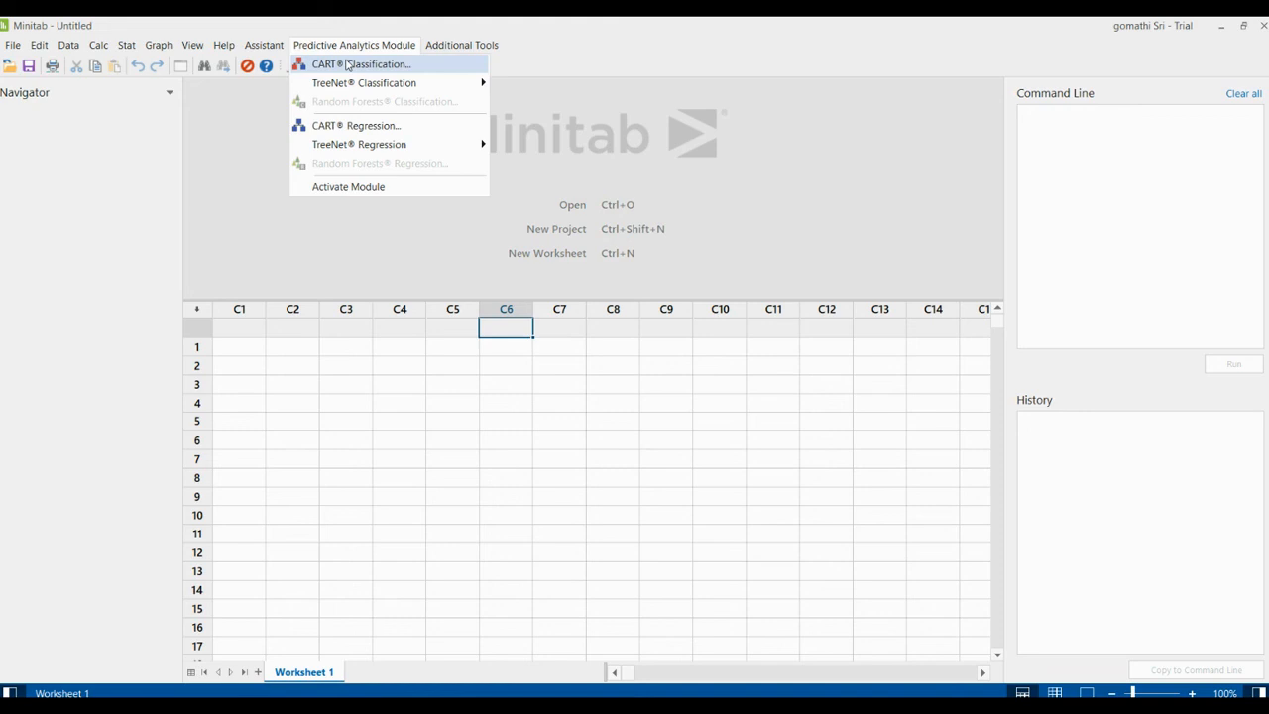
{"action": "mouse_move", "coordinate": [343, 144]}
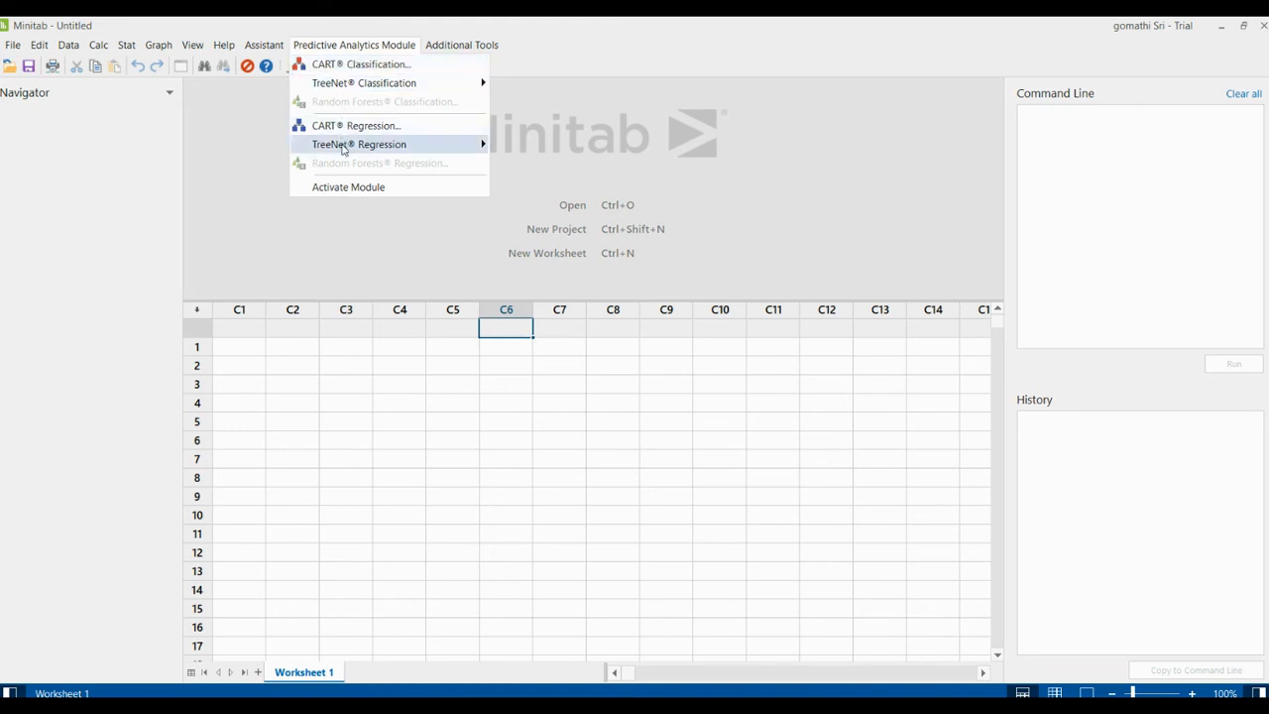
{"action": "mouse_move", "coordinate": [360, 63]}
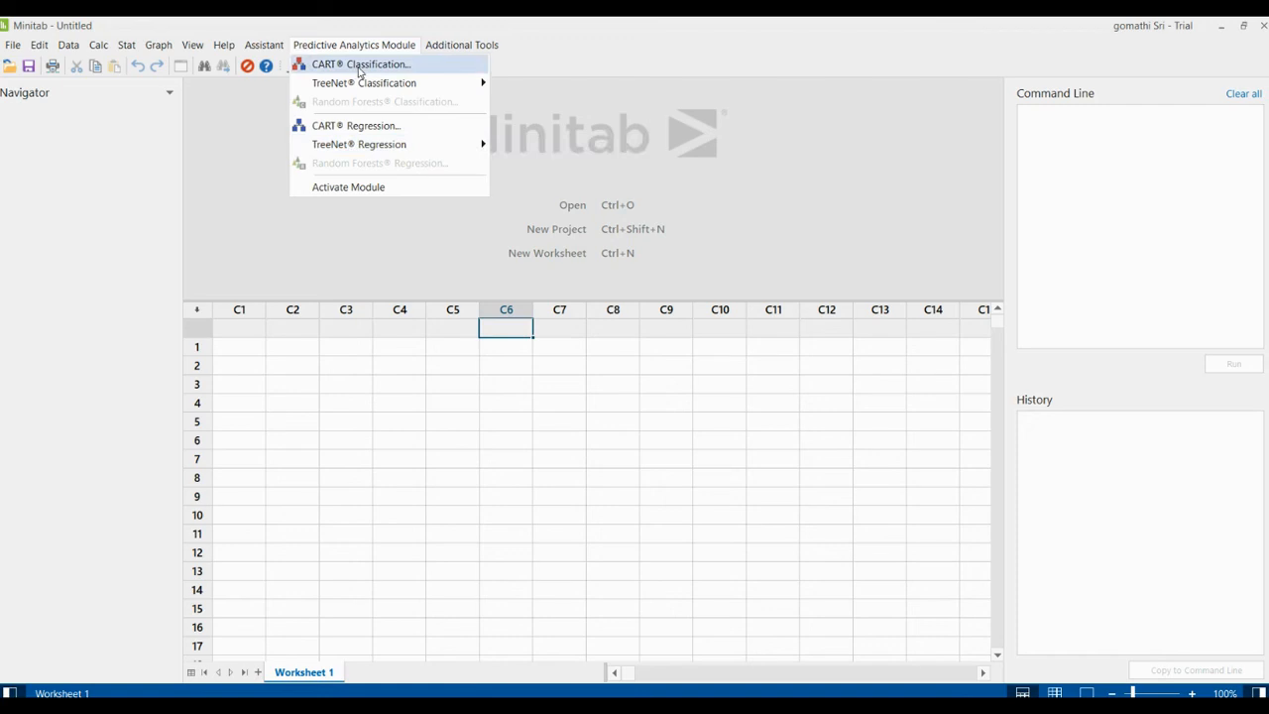
Open the Additional Tools menu to show its list of tools
{"action": "left_click", "coordinate": [461, 44]}
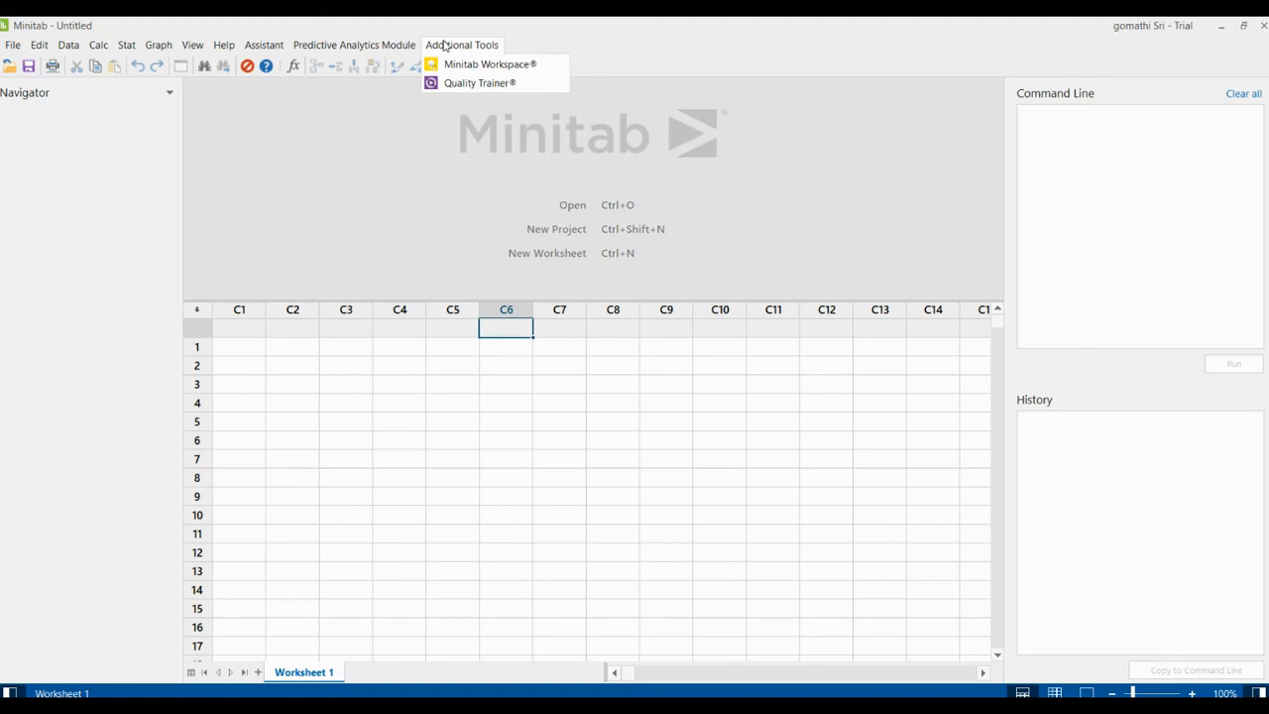
Reopen the Predictive Analytics Module menu showing CART and TreeNet commands
{"action": "left_click", "coordinate": [354, 45]}
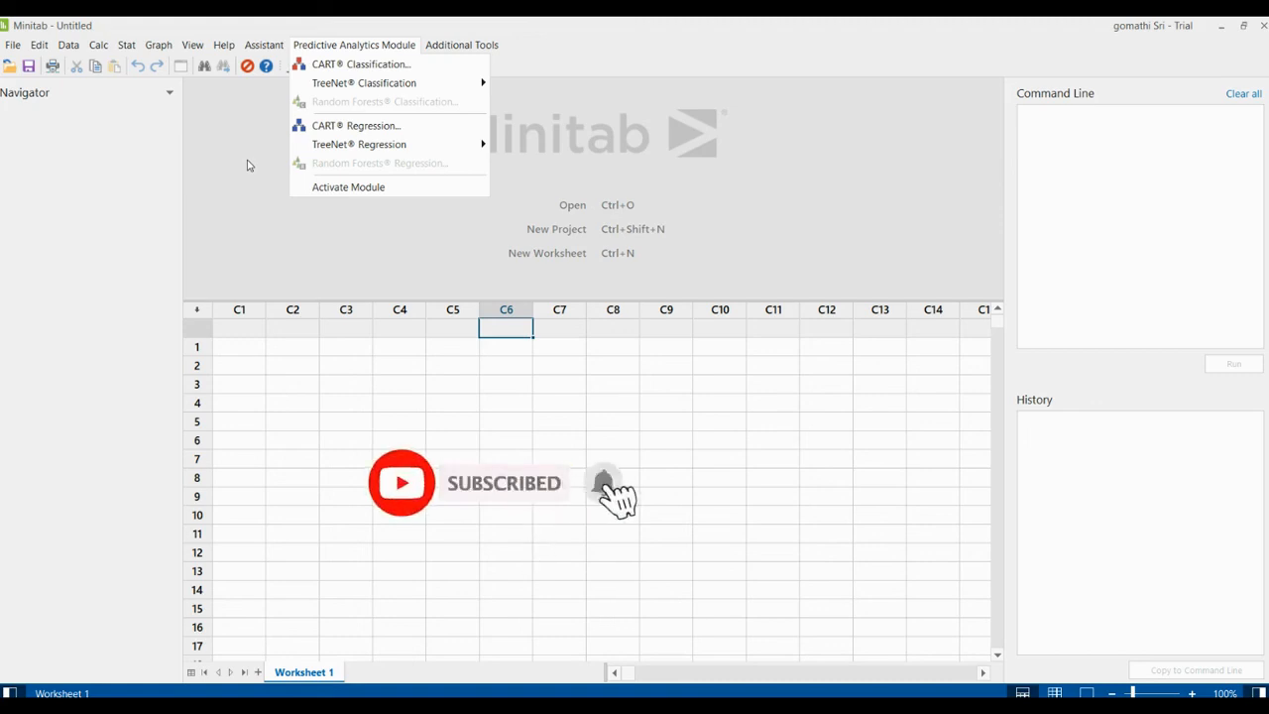
{"action": "mouse_move", "coordinate": [610, 495]}
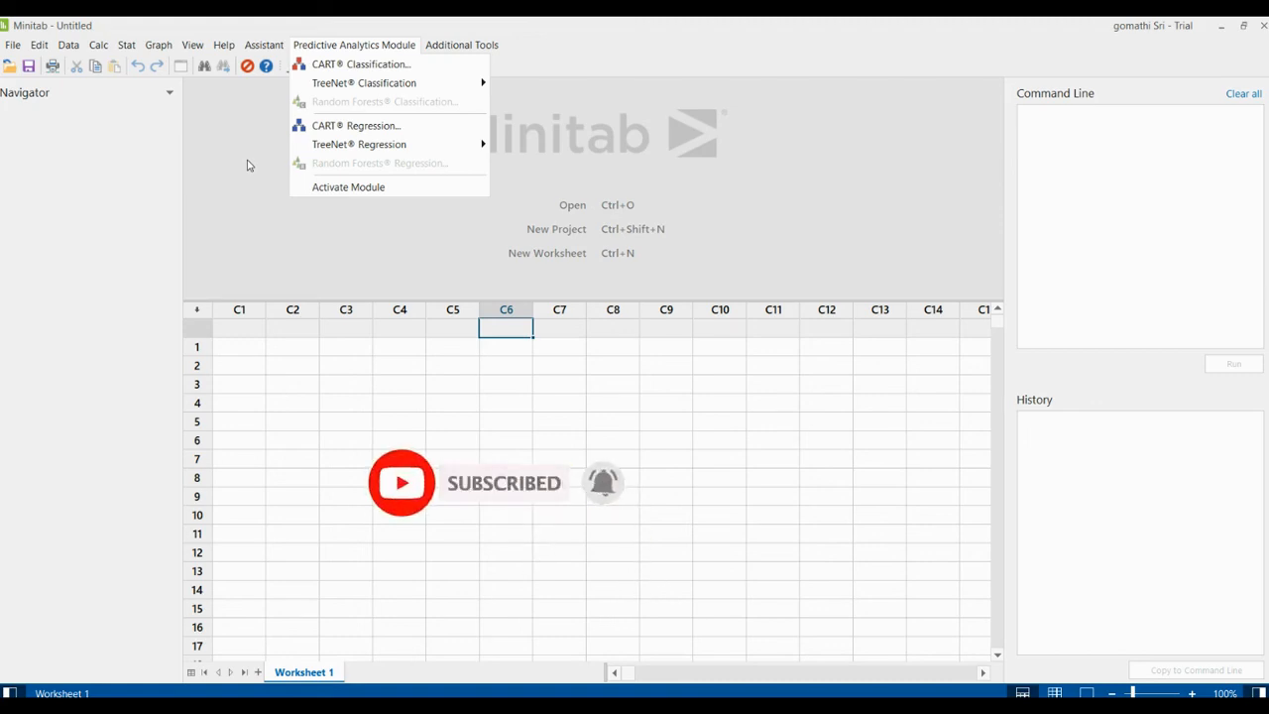